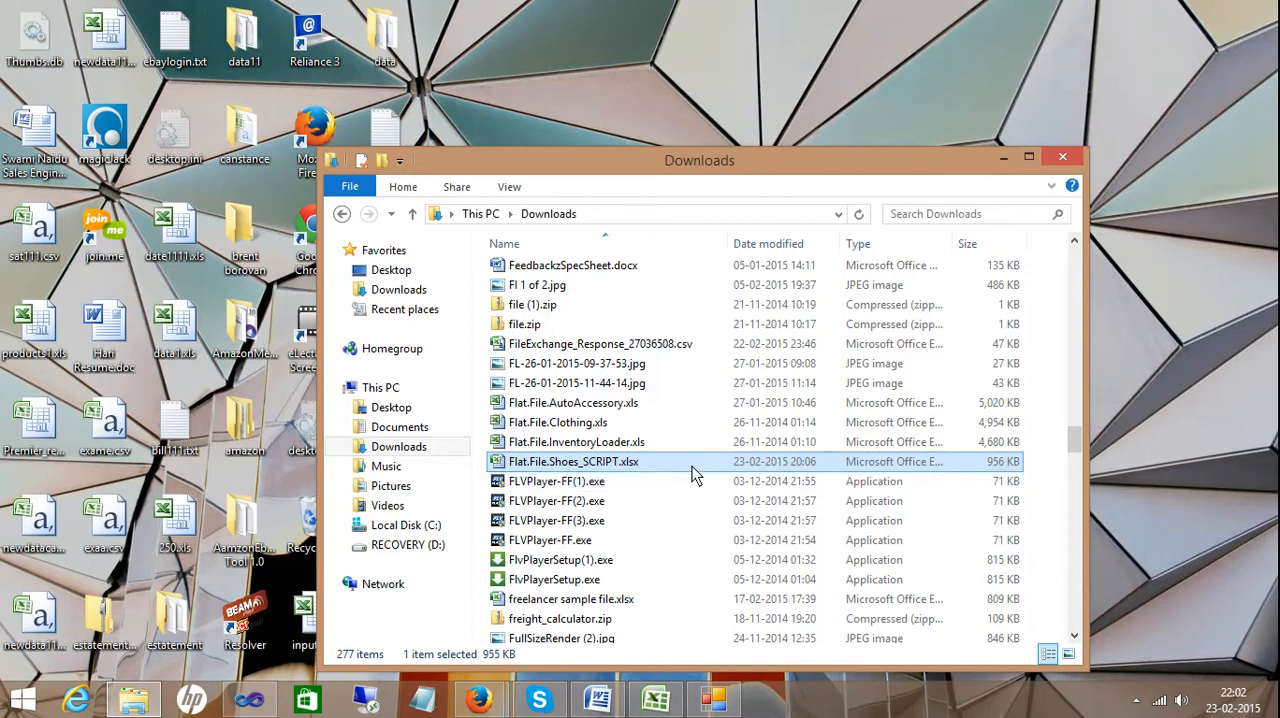
# Open Flat.File.Shoes_SCRIPT.xlsx from Downloads to show the shoe listing template in Excel
pyautogui.doubleClick(574, 461)
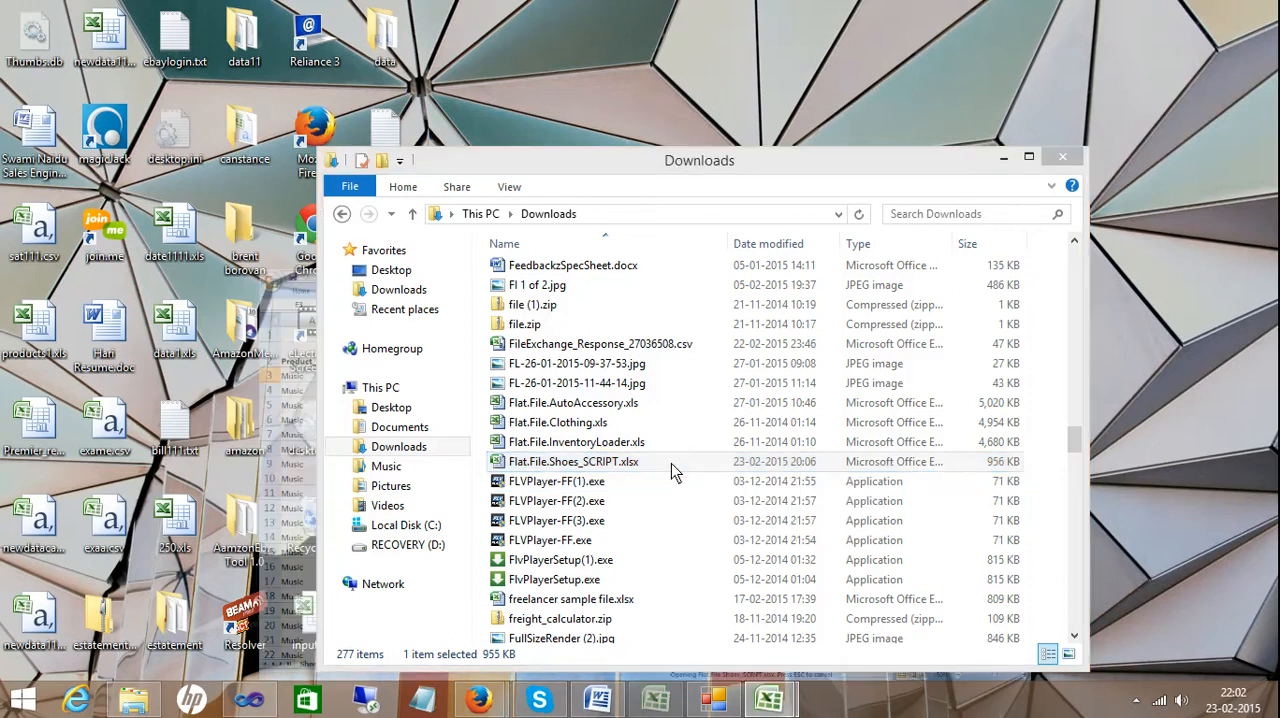
pyautogui.doubleClick(572, 461)
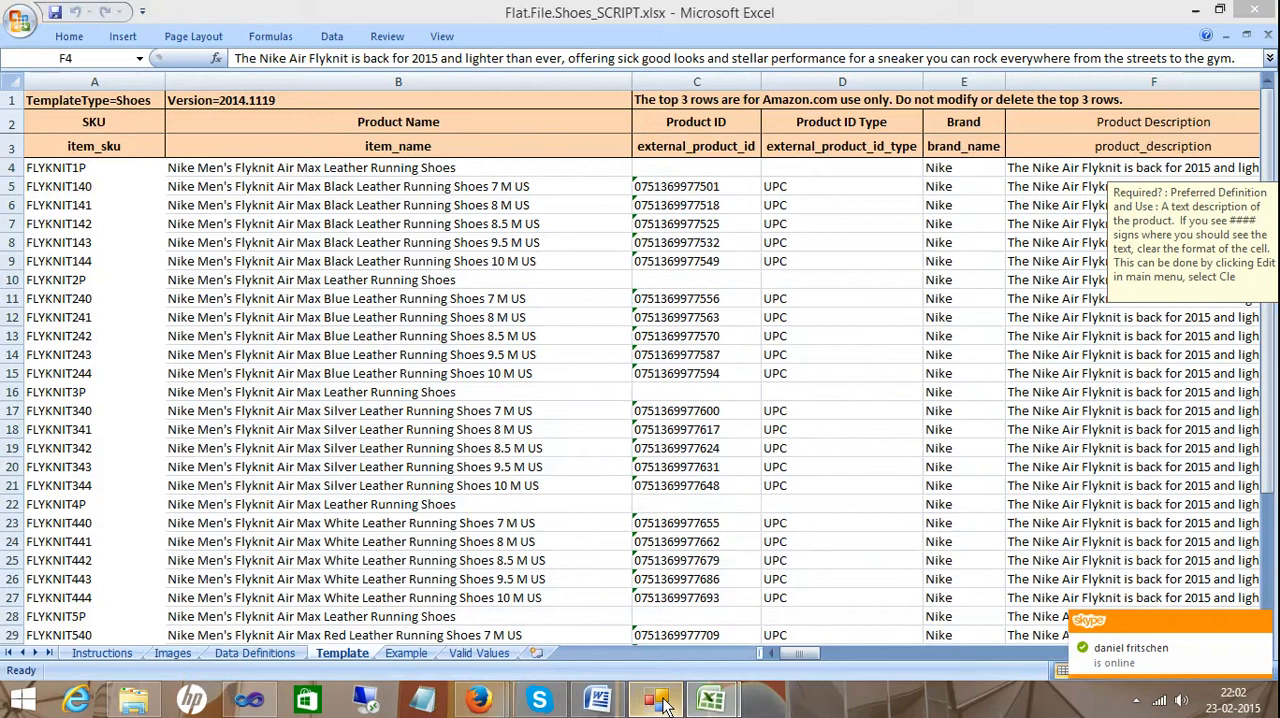
pyautogui.click(654, 698)
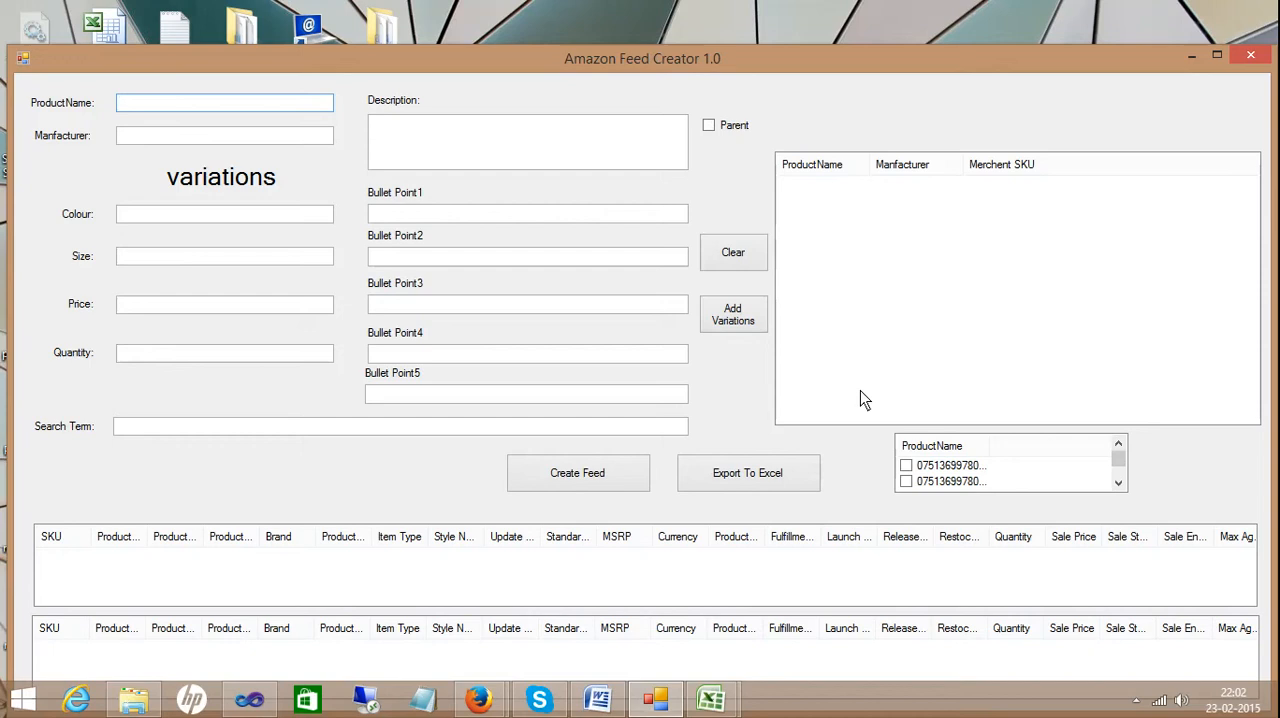
pyautogui.moveTo(315, 186)
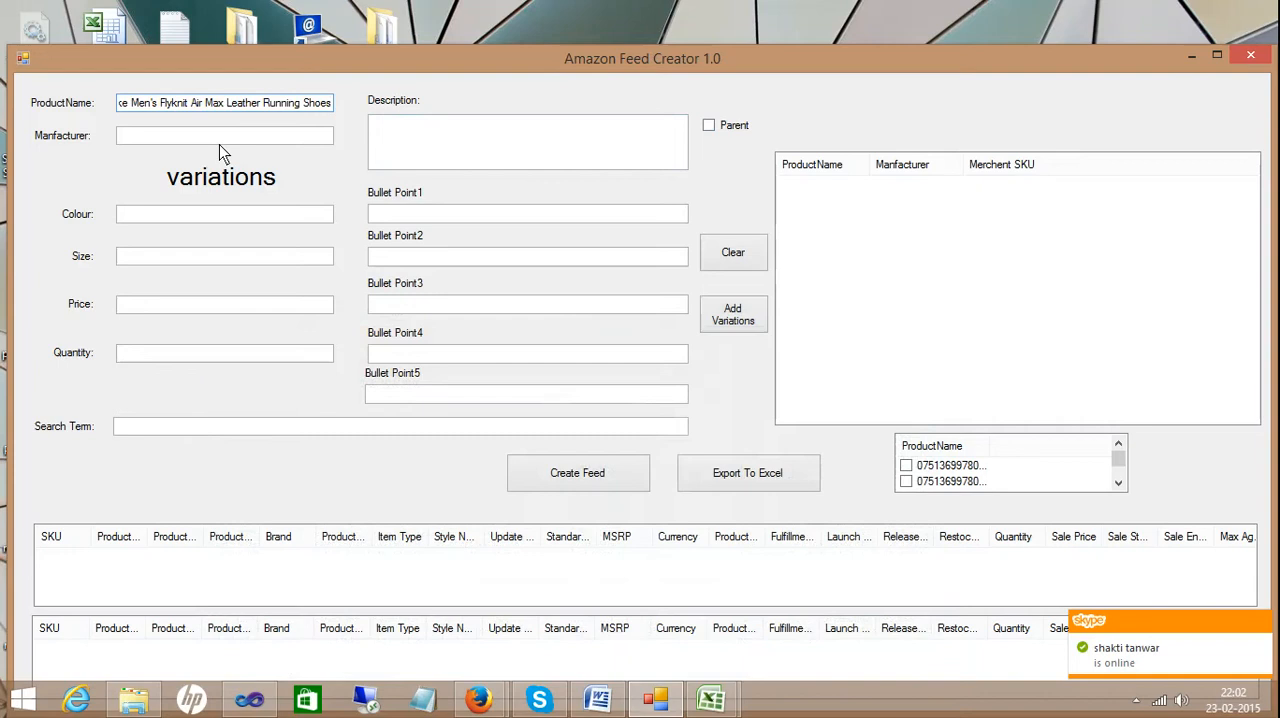
# Enter Nike as the manufacturer and return to the shoes workbook for the description
pyautogui.click(224, 135)
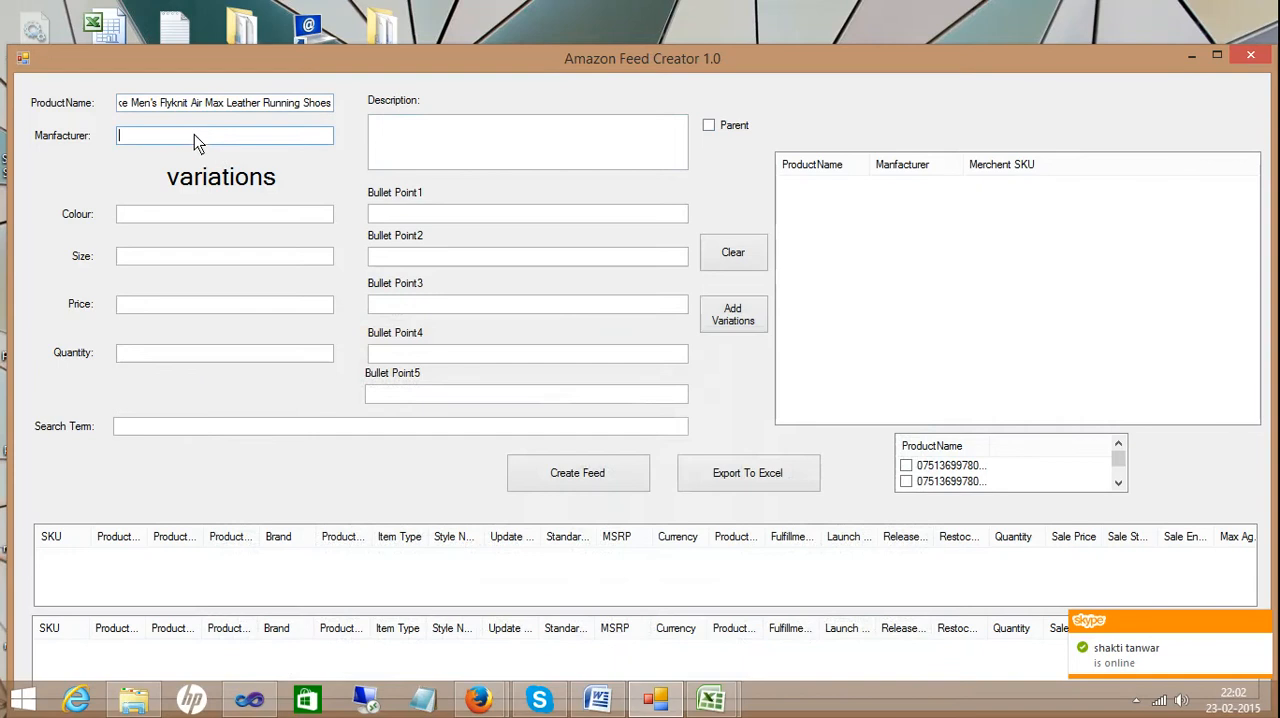
pyautogui.write('Nike')
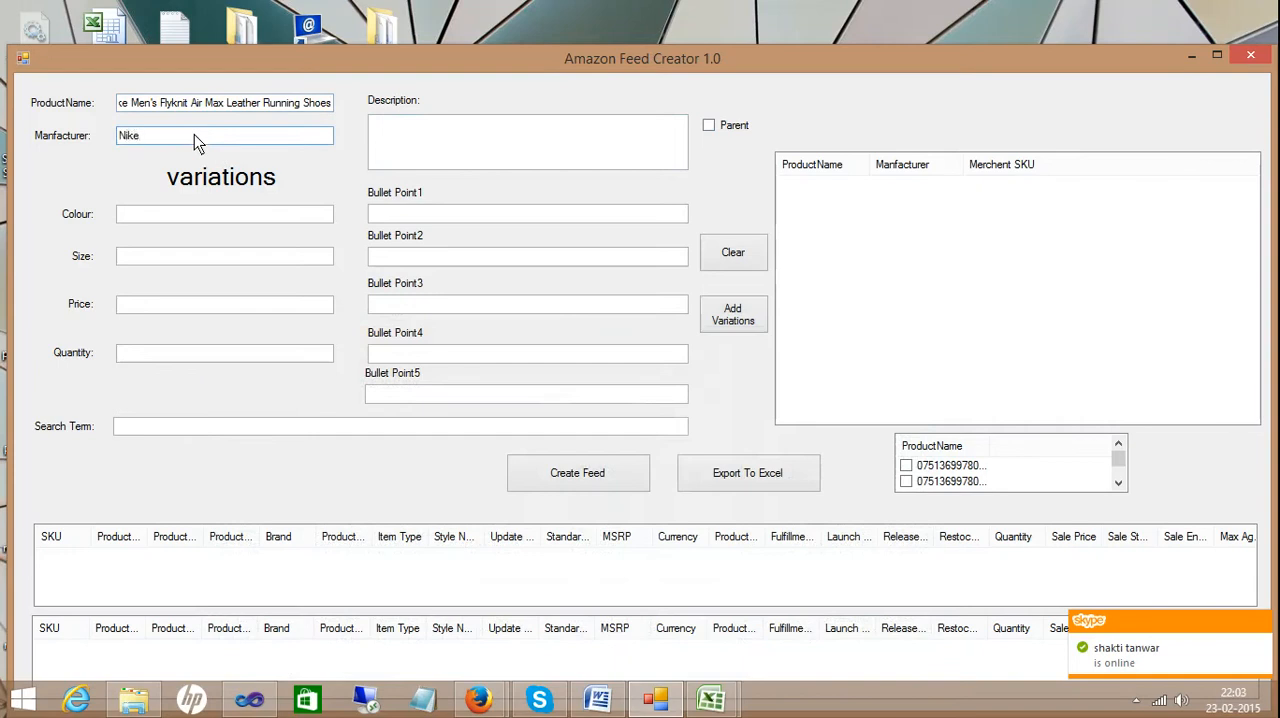
pyautogui.moveTo(713, 698)
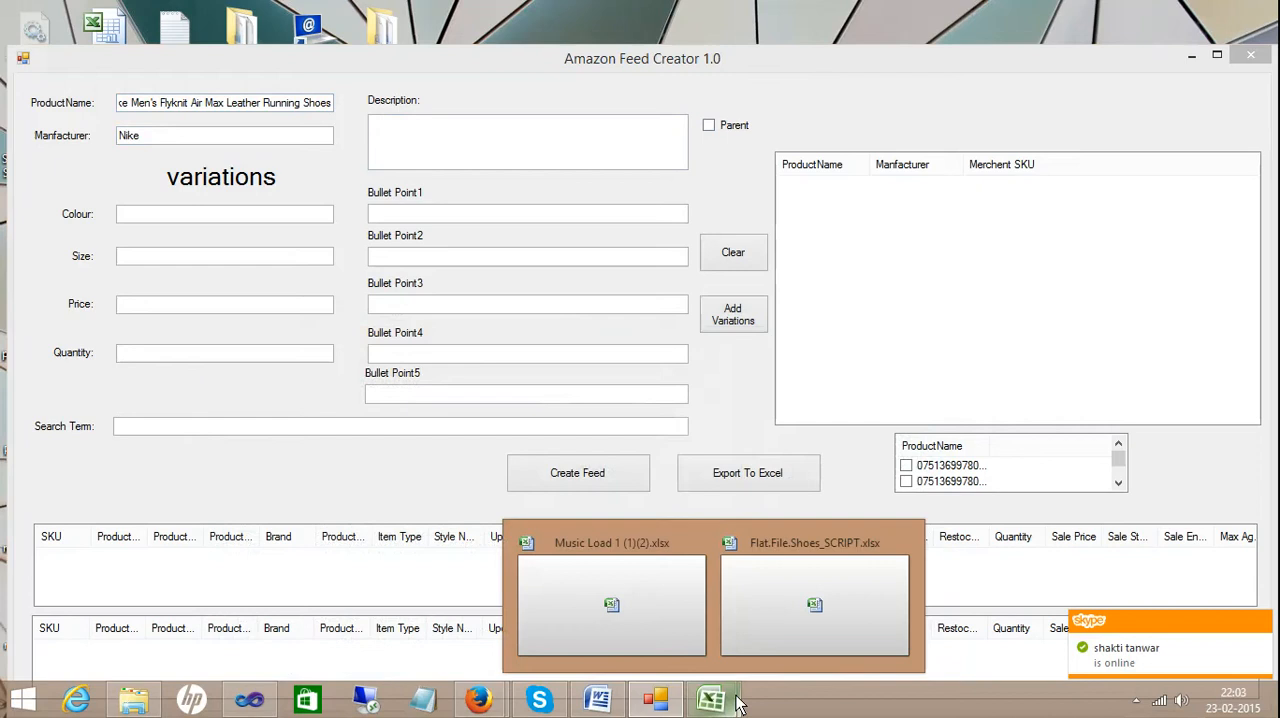
pyautogui.click(813, 604)
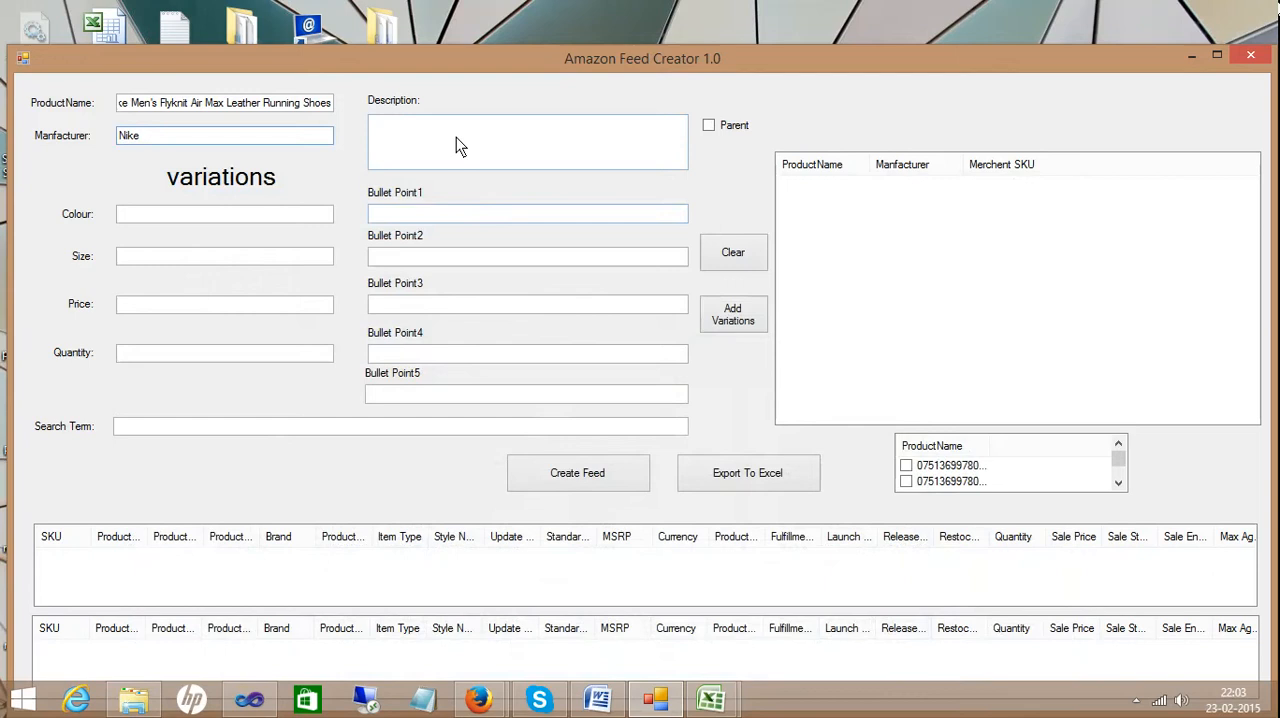
# Fill in the Nike Air Flyknit description, bullet points B1–B5 and search term S1
pyautogui.write('The Nike Air Flyknit is back for 2015 and lighter than ever, offering sick good looks and stellar performance for a sneaker you can rock everywhere from the streets to the gym.')
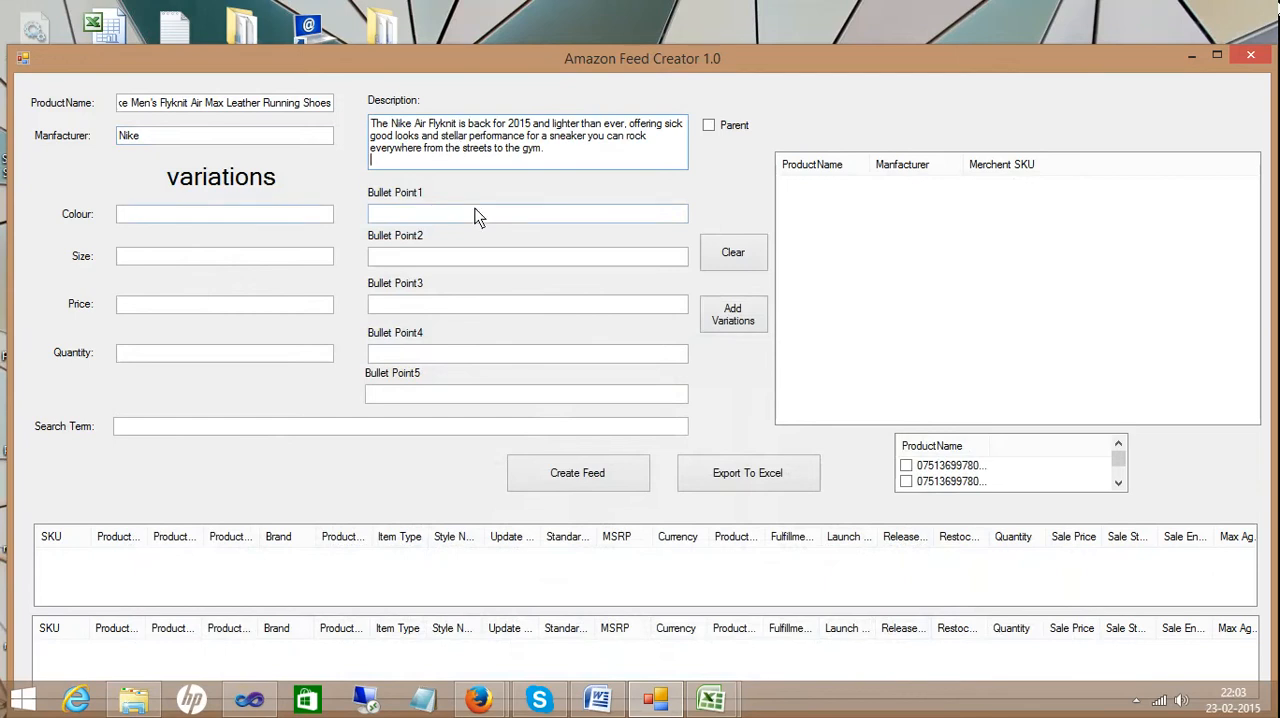
pyautogui.write('B1')
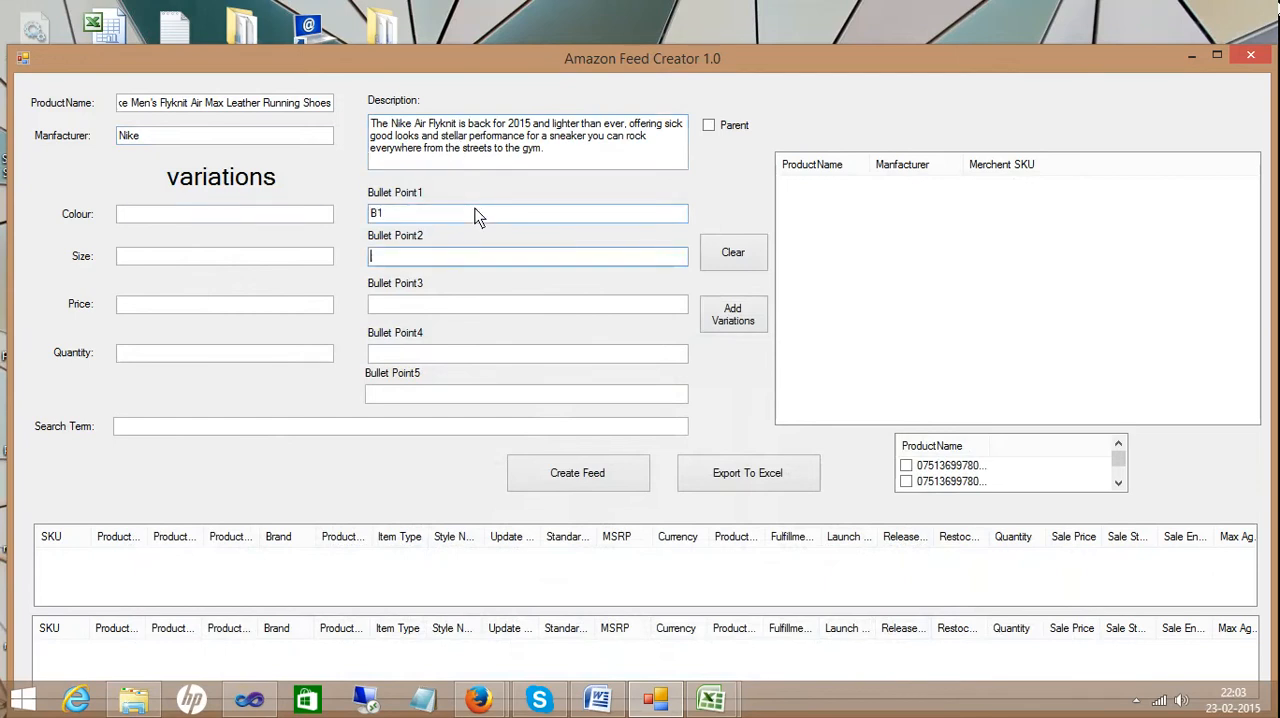
pyautogui.write('B2')
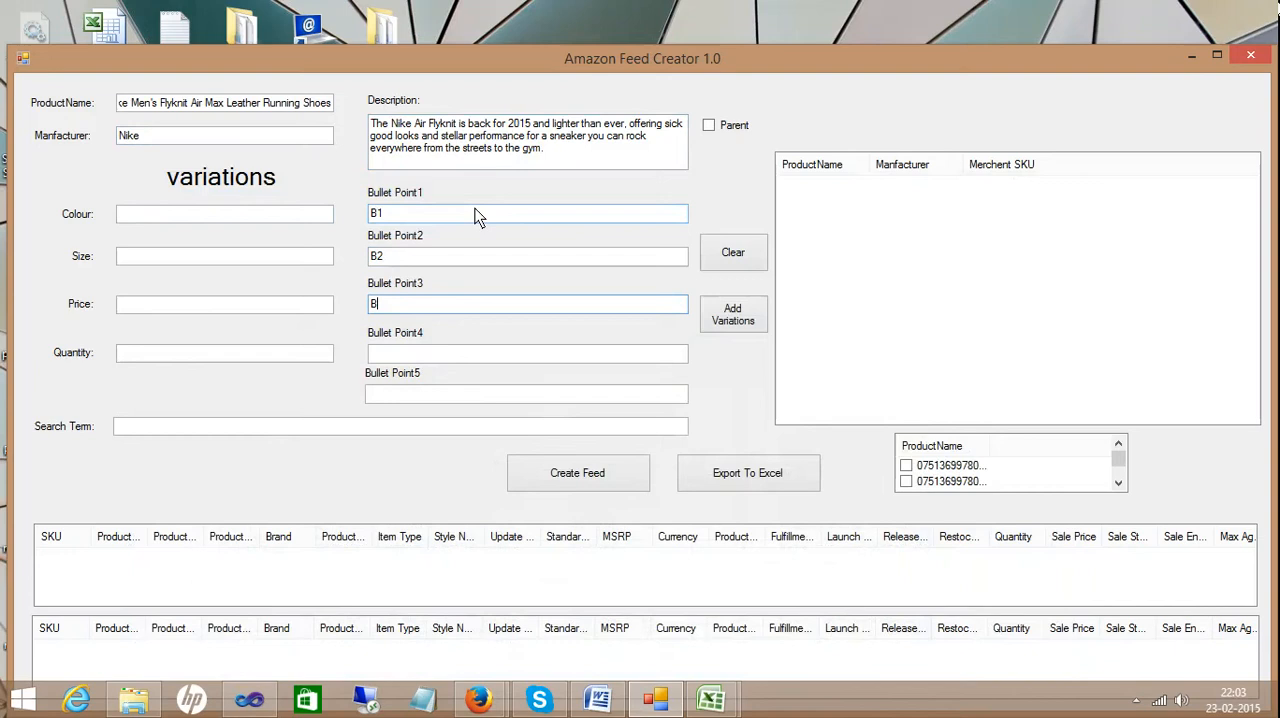
pyautogui.write('B4')
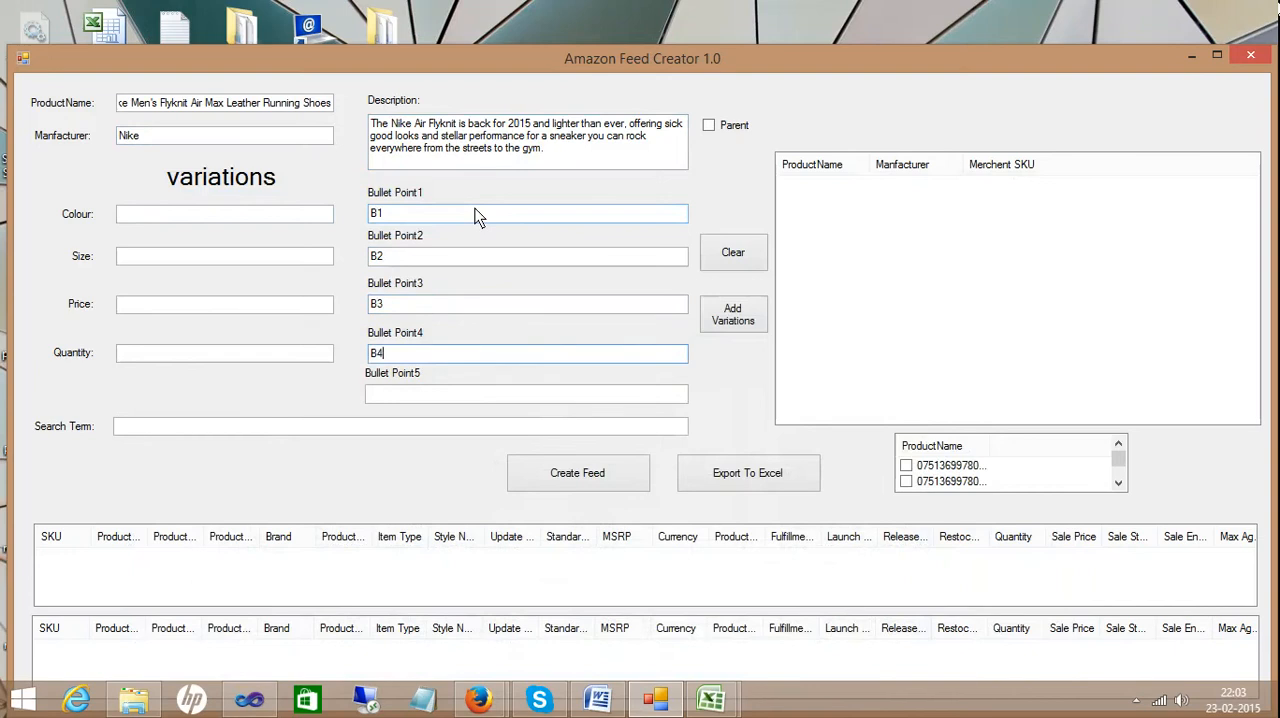
pyautogui.write('B5')
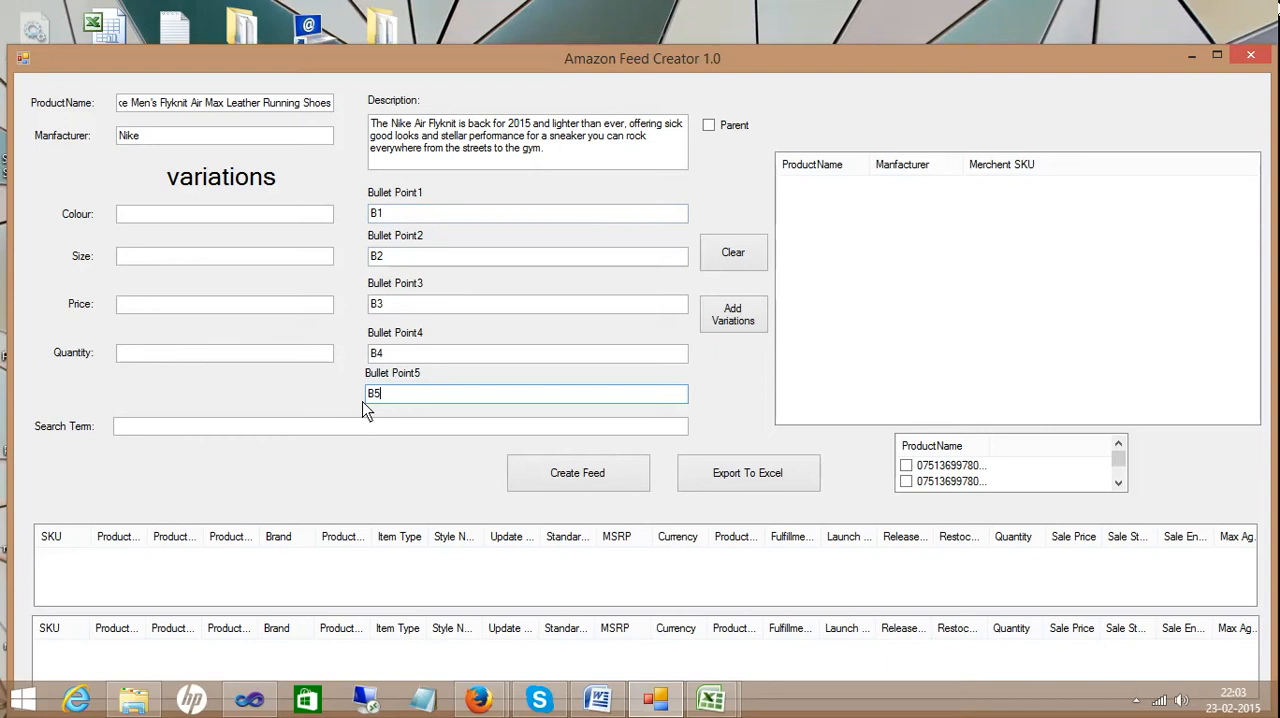
pyautogui.write('S')
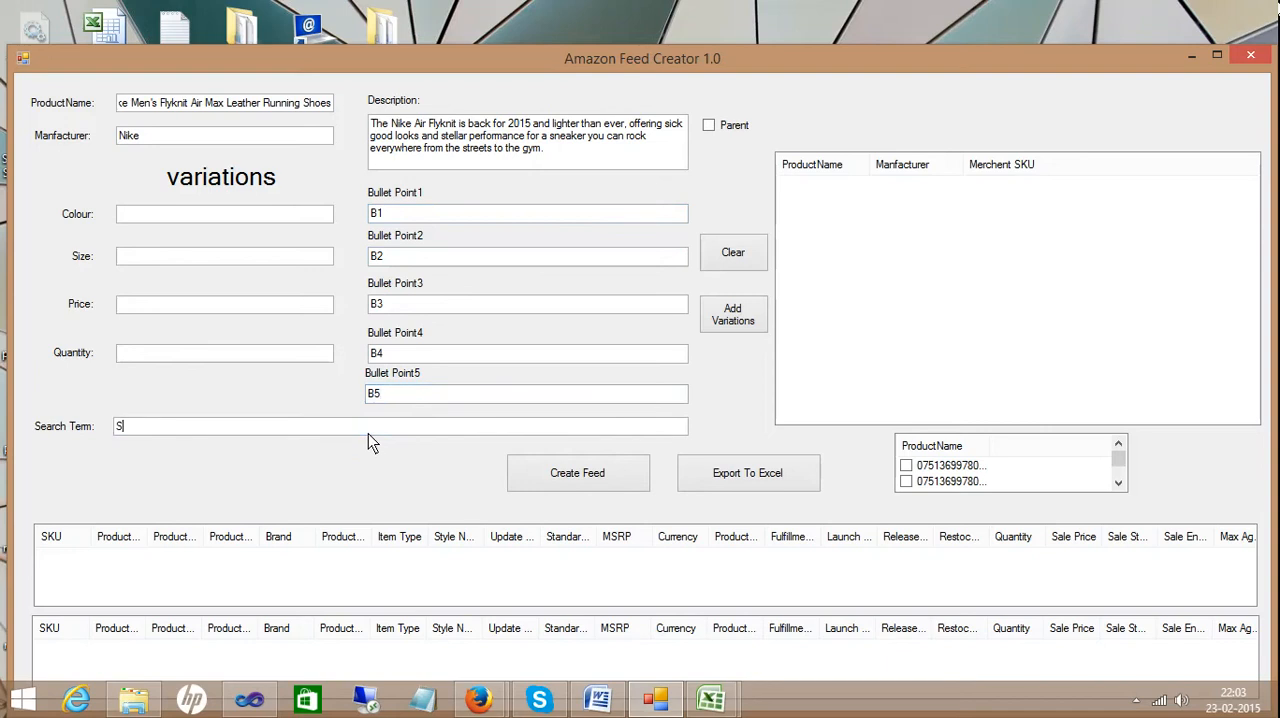
pyautogui.write('1')
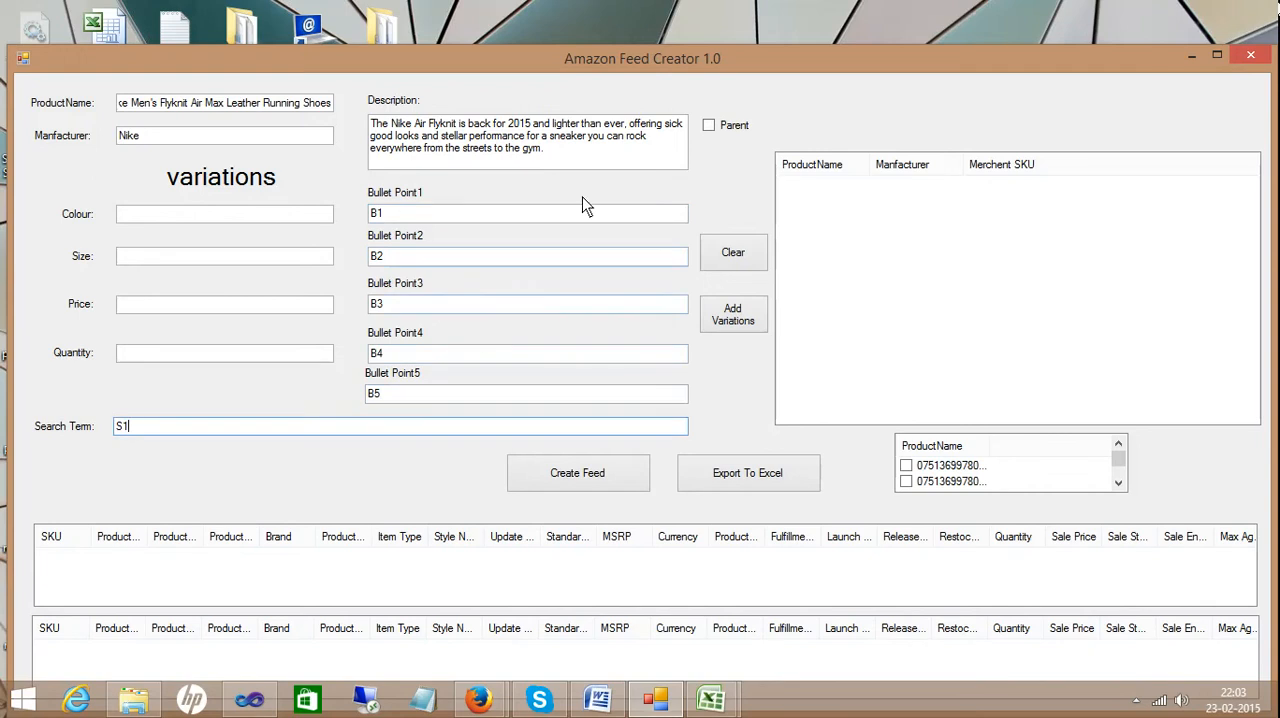
# Mark the Nike product as a parent with 5 clones and add it as variation MDT14PD1
pyautogui.click(708, 125)
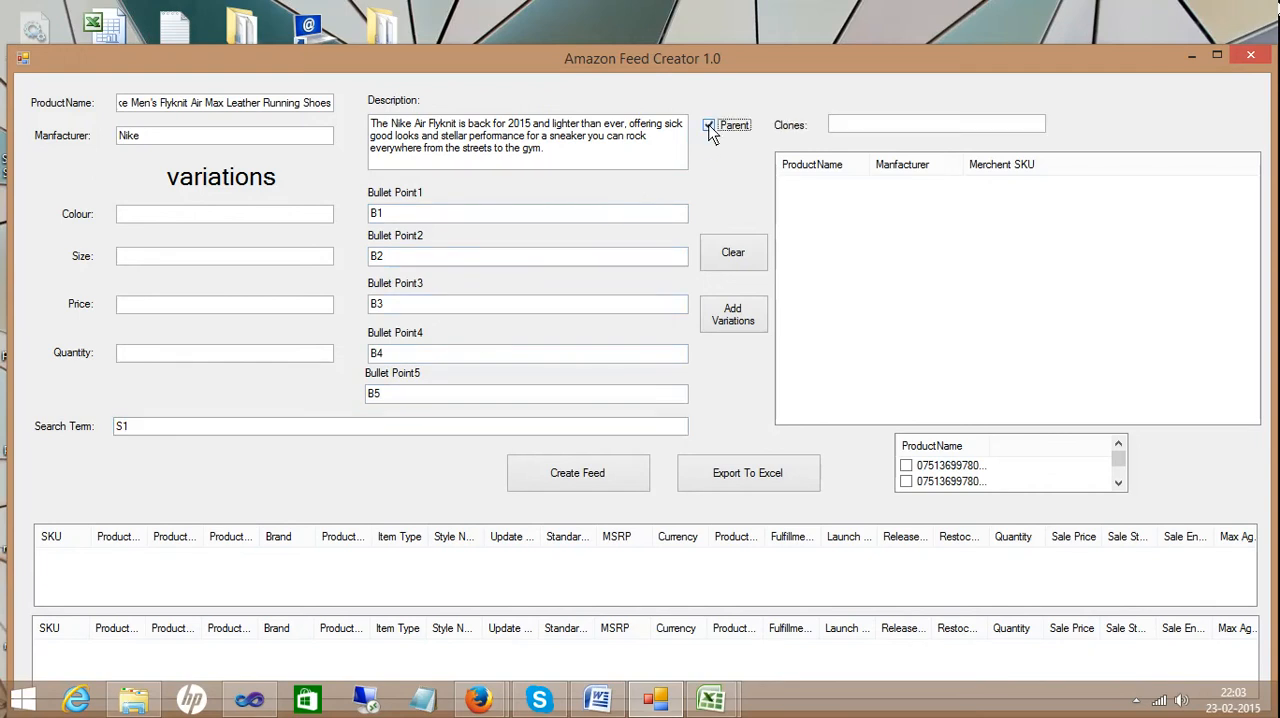
pyautogui.click(935, 123)
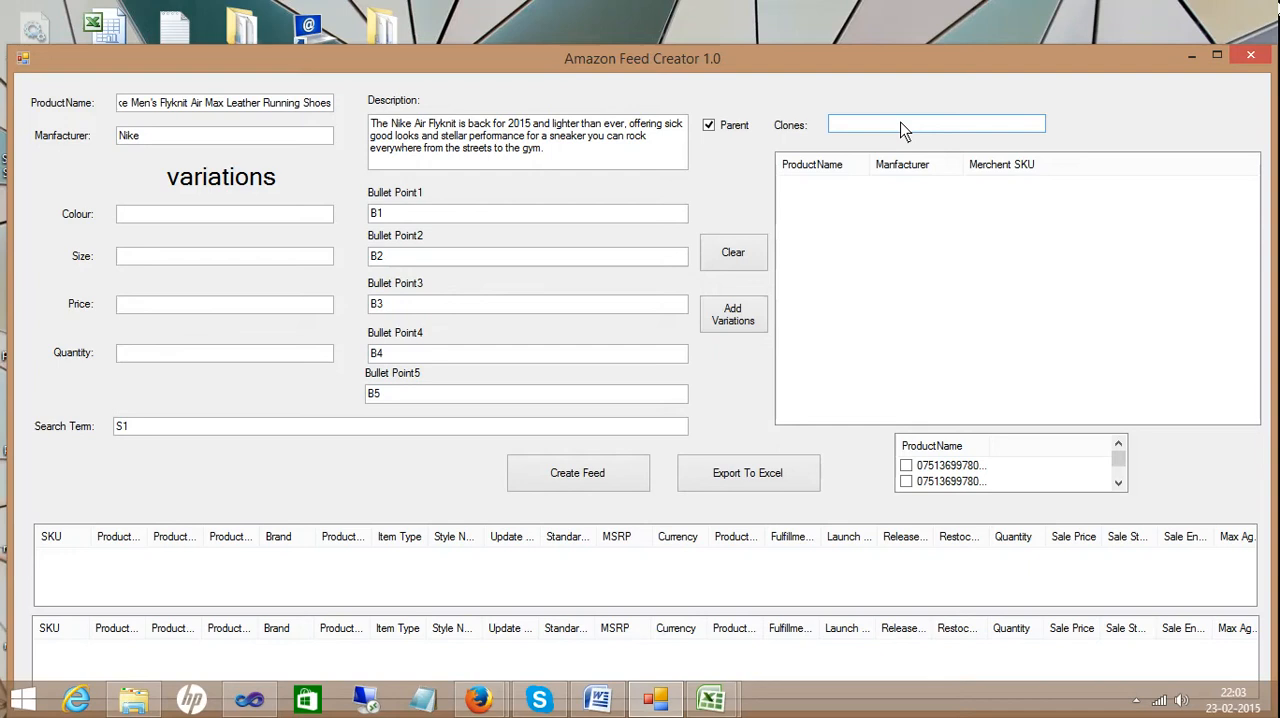
pyautogui.write('5')
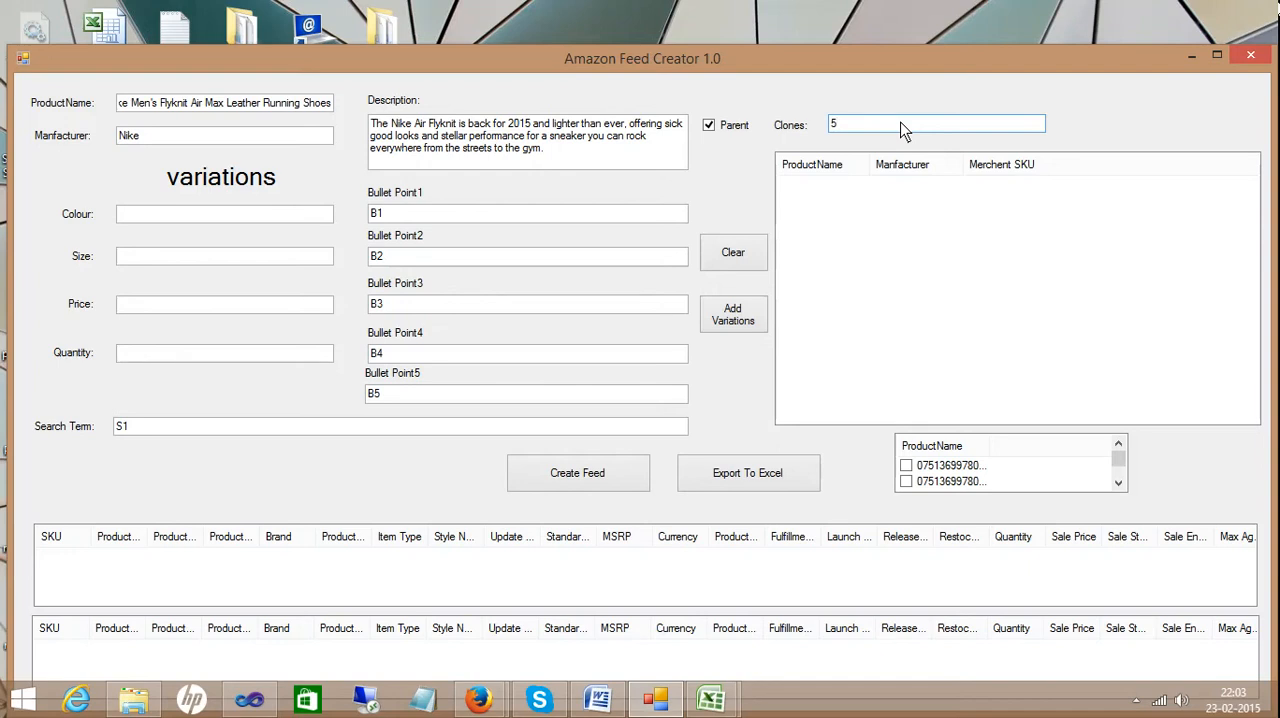
pyautogui.click(935, 123)
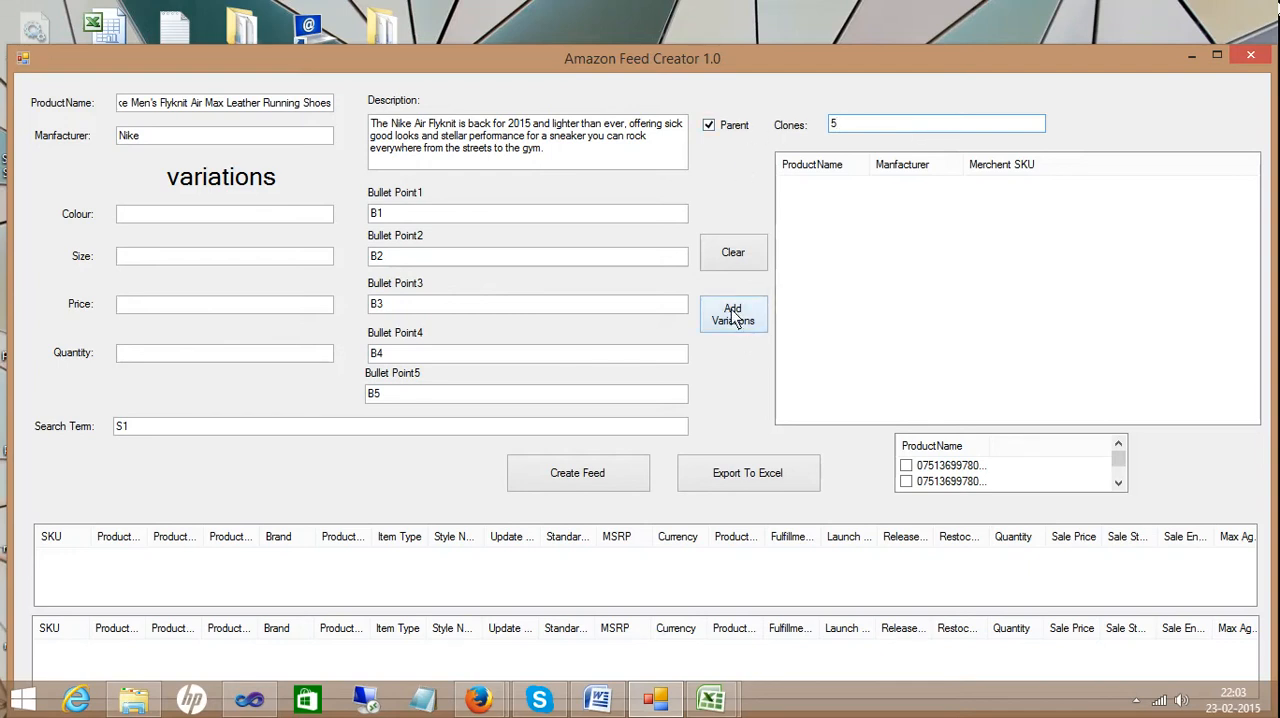
pyautogui.click(733, 314)
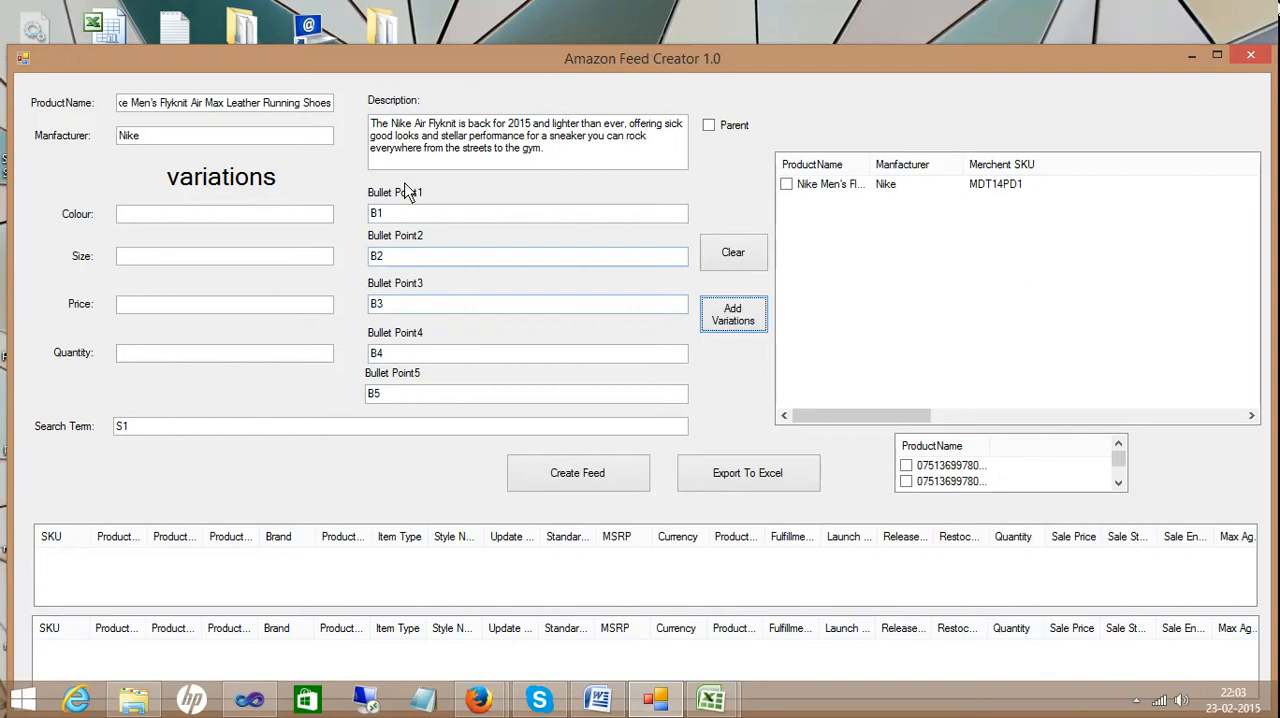
pyautogui.click(224, 213)
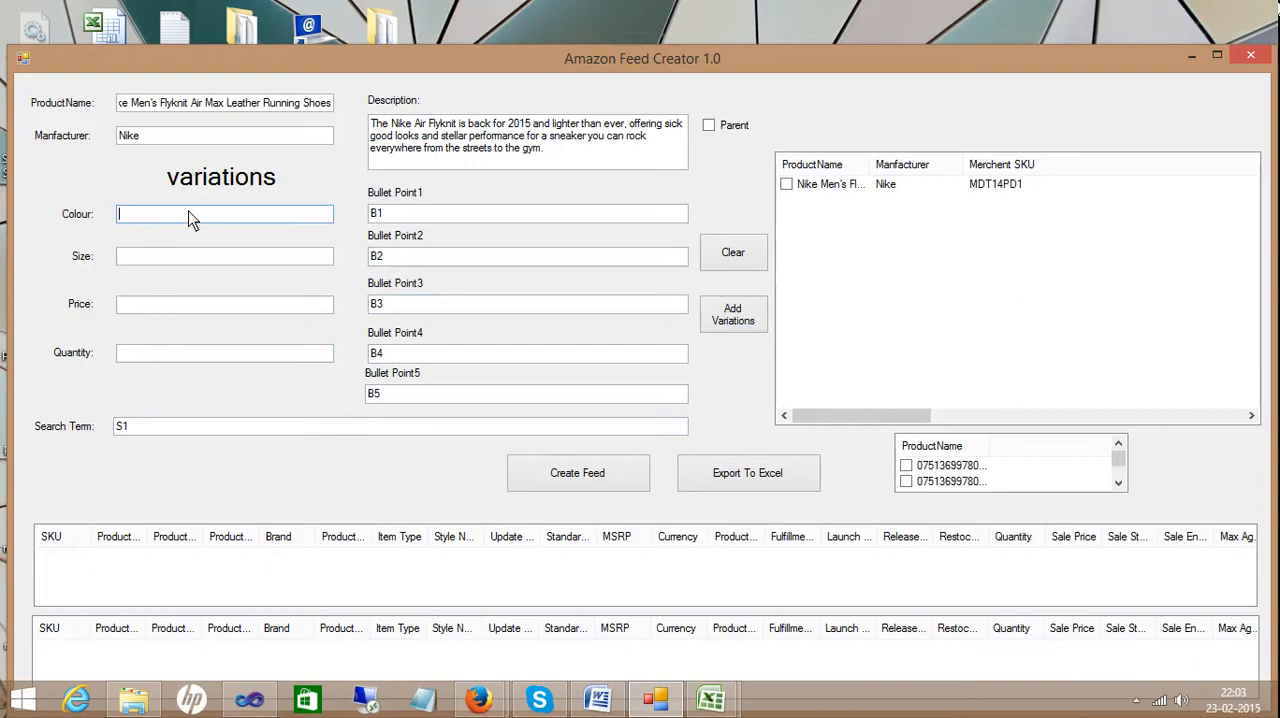
# Add a Black, 7 M US variation priced 10.99 with quantity 10
pyautogui.write('Black')
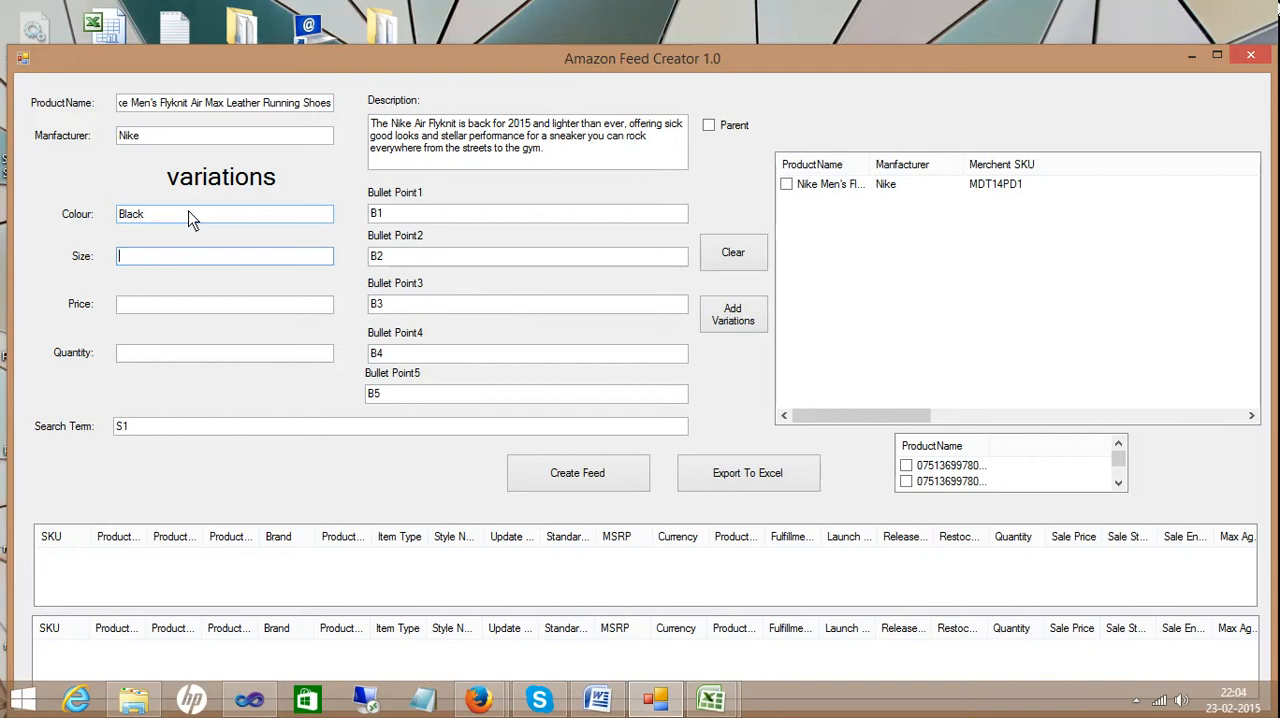
pyautogui.write('7 M US')
pyautogui.click(225, 304)
pyautogui.write('1')
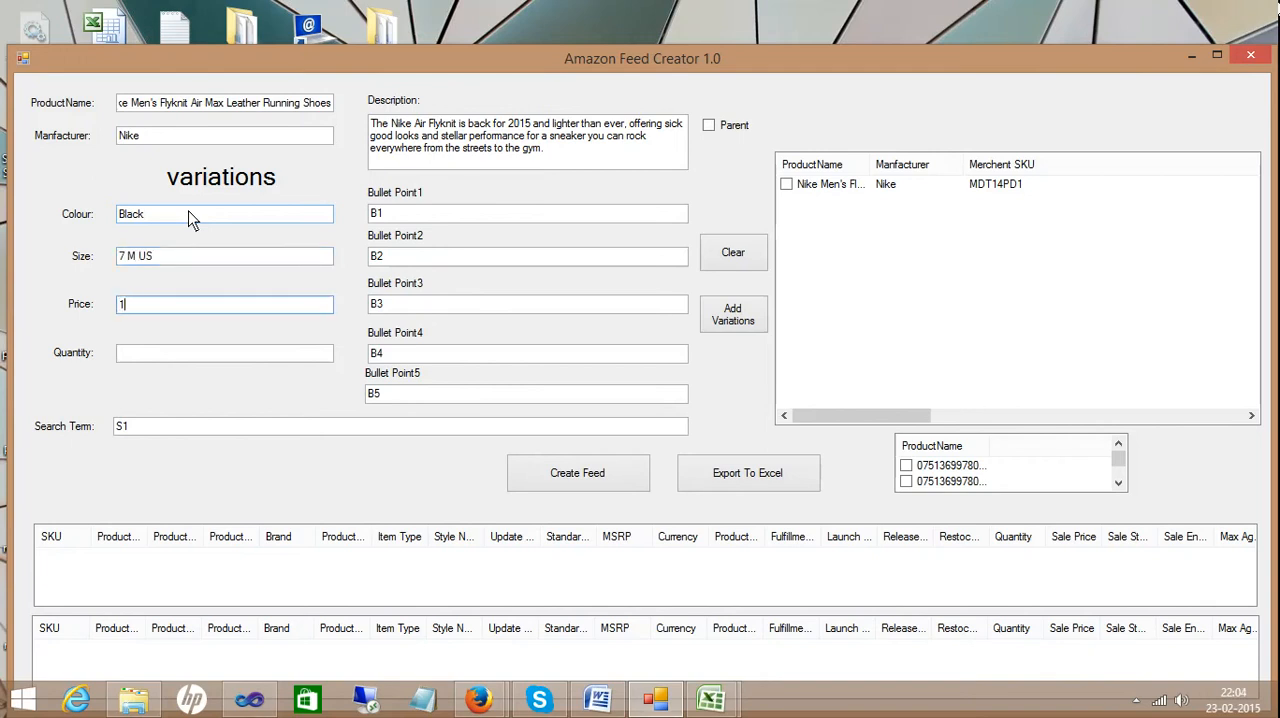
pyautogui.write('0.99')
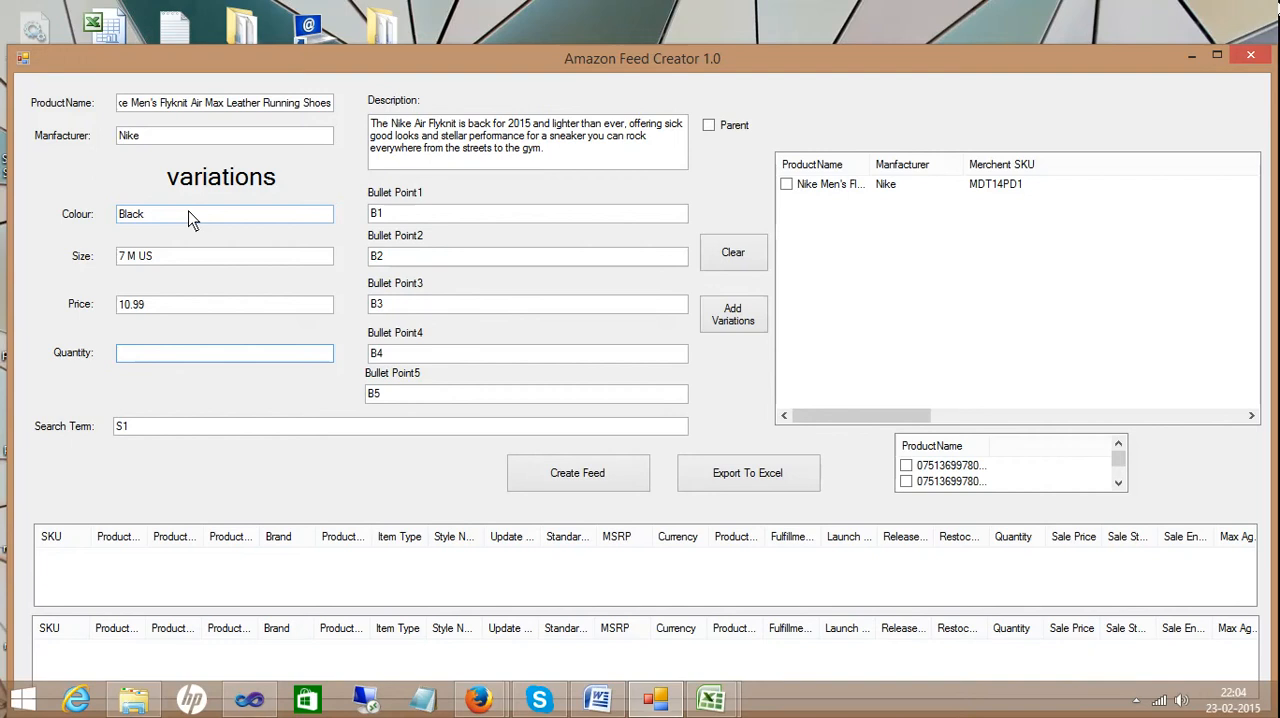
pyautogui.write('1')
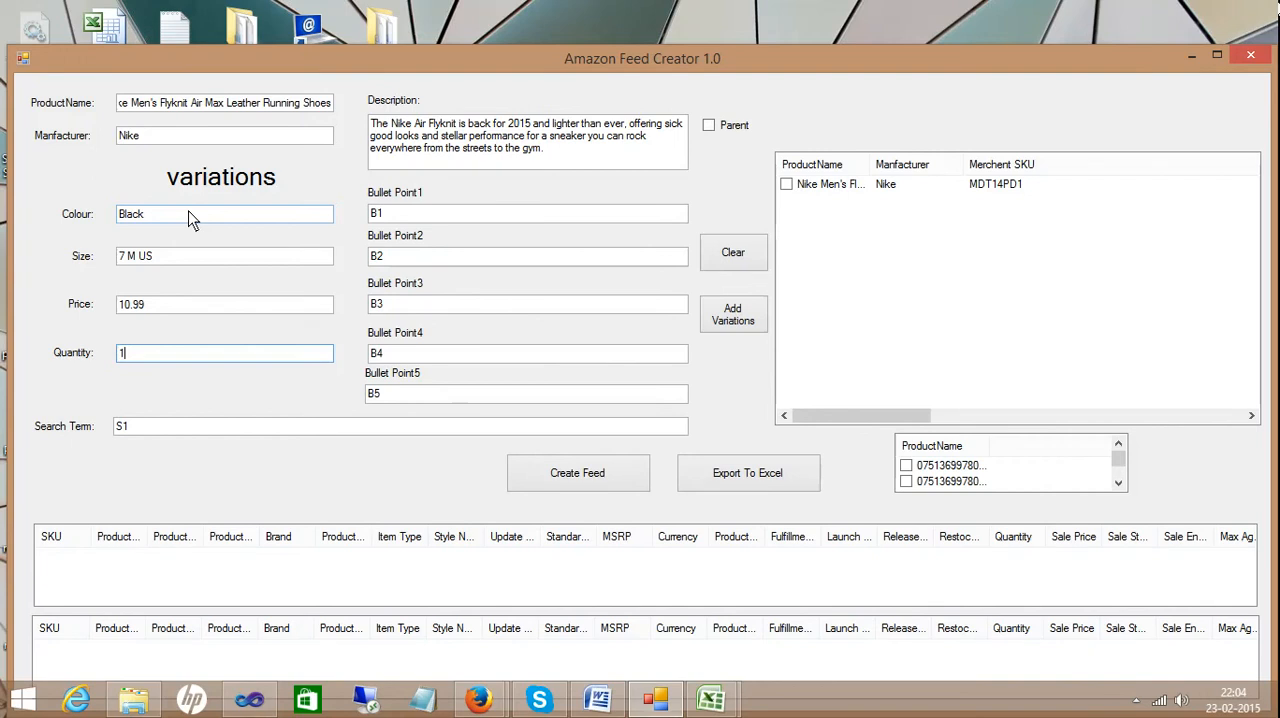
pyautogui.write('0')
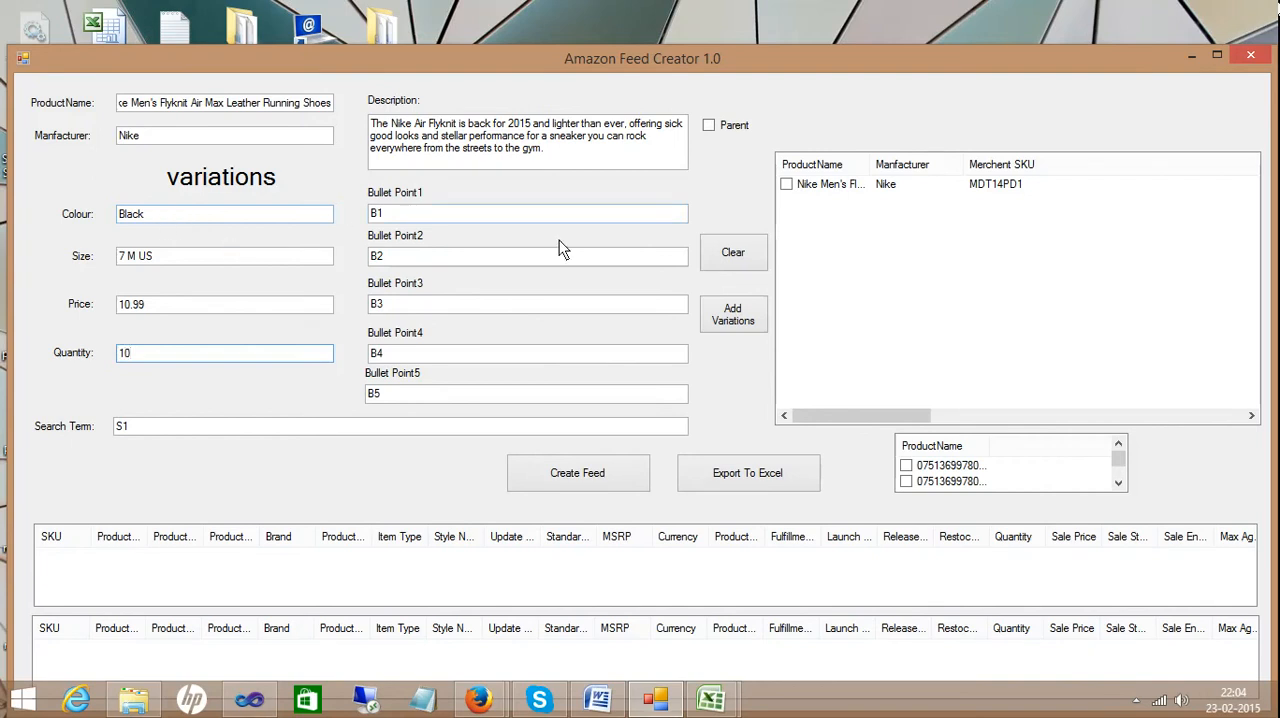
pyautogui.click(733, 313)
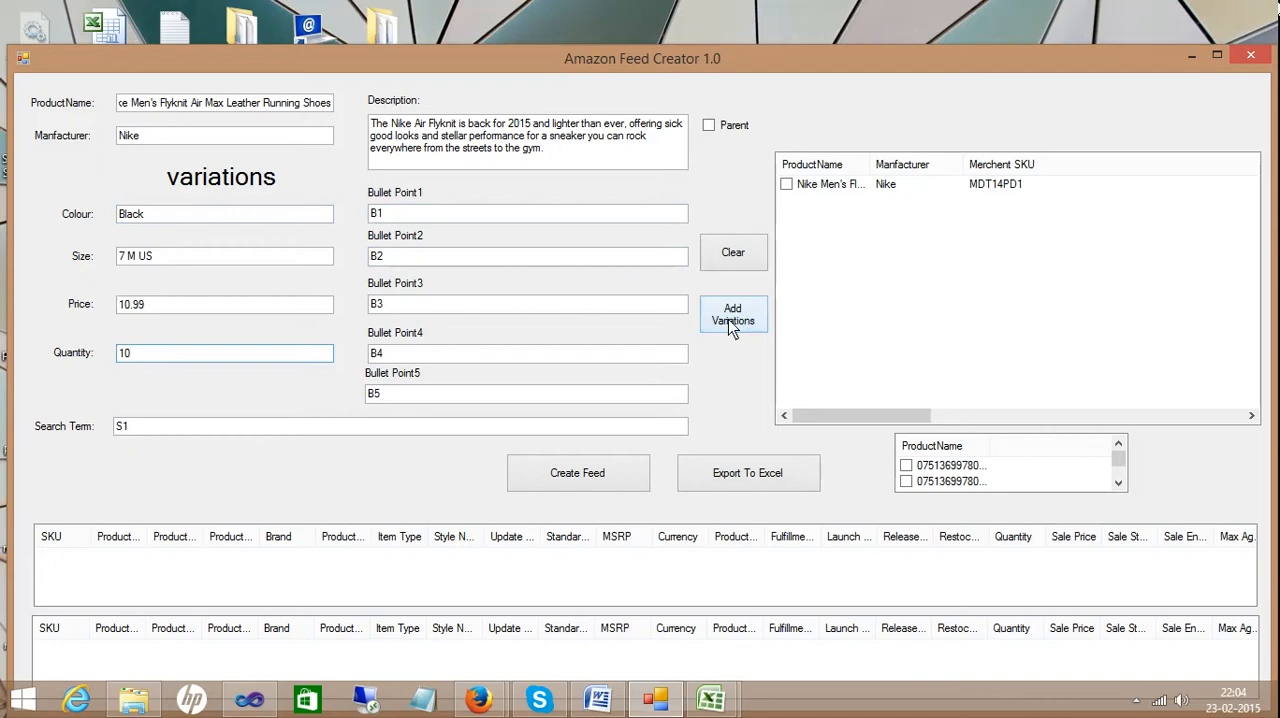
pyautogui.click(733, 314)
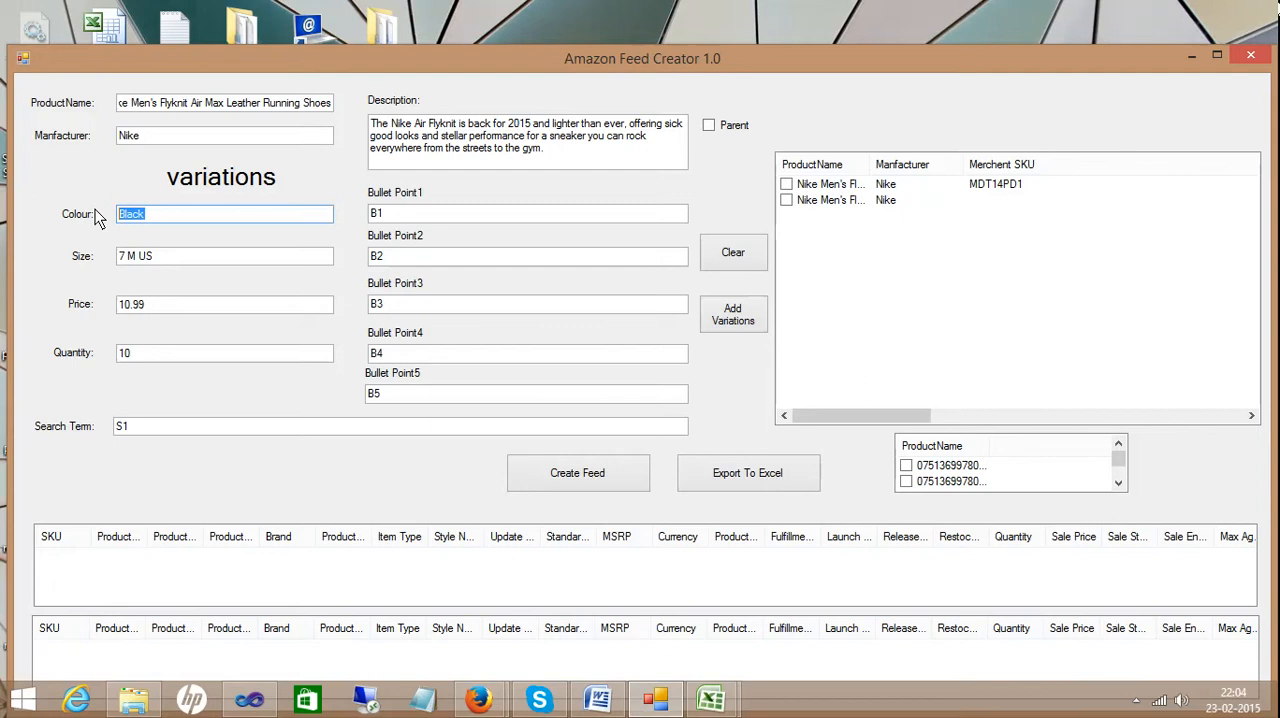
# Add a Red, 10 M US variation at 21.99, quantity 21, and re-mark the product as parent
pyautogui.write('Red')
pyautogui.click(225, 256)
pyautogui.write('10')
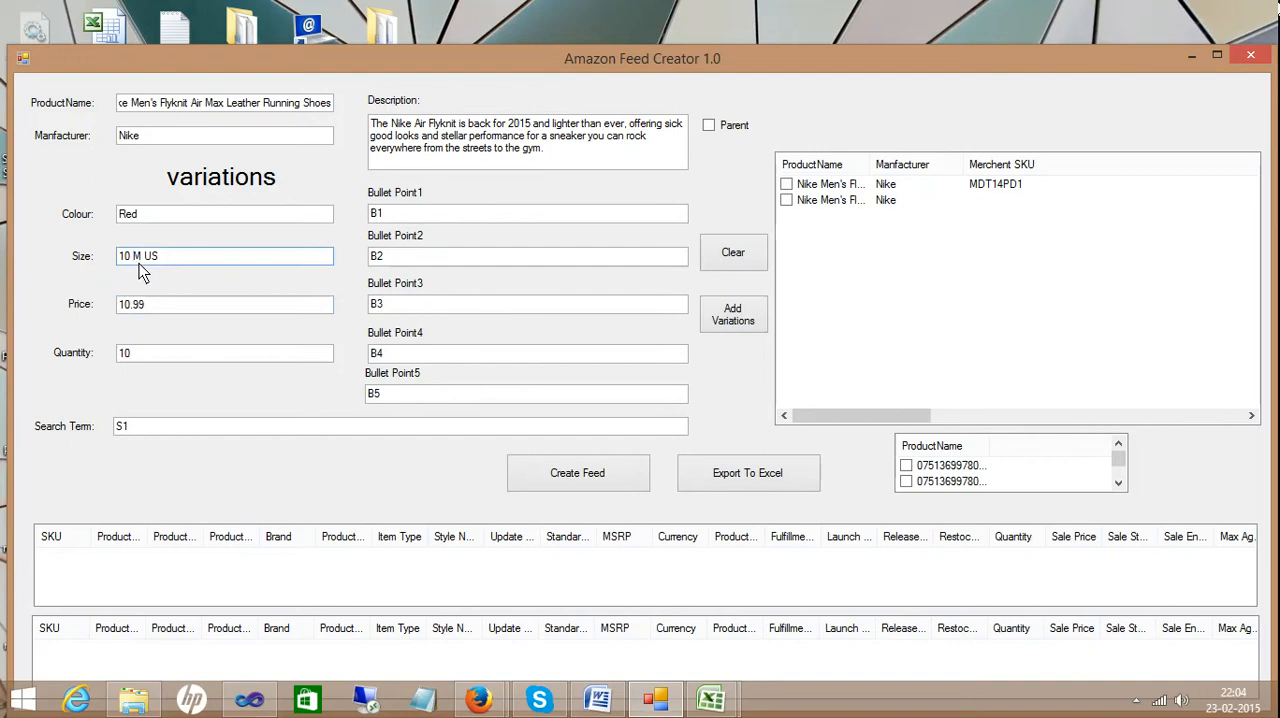
pyautogui.moveTo(138, 293)
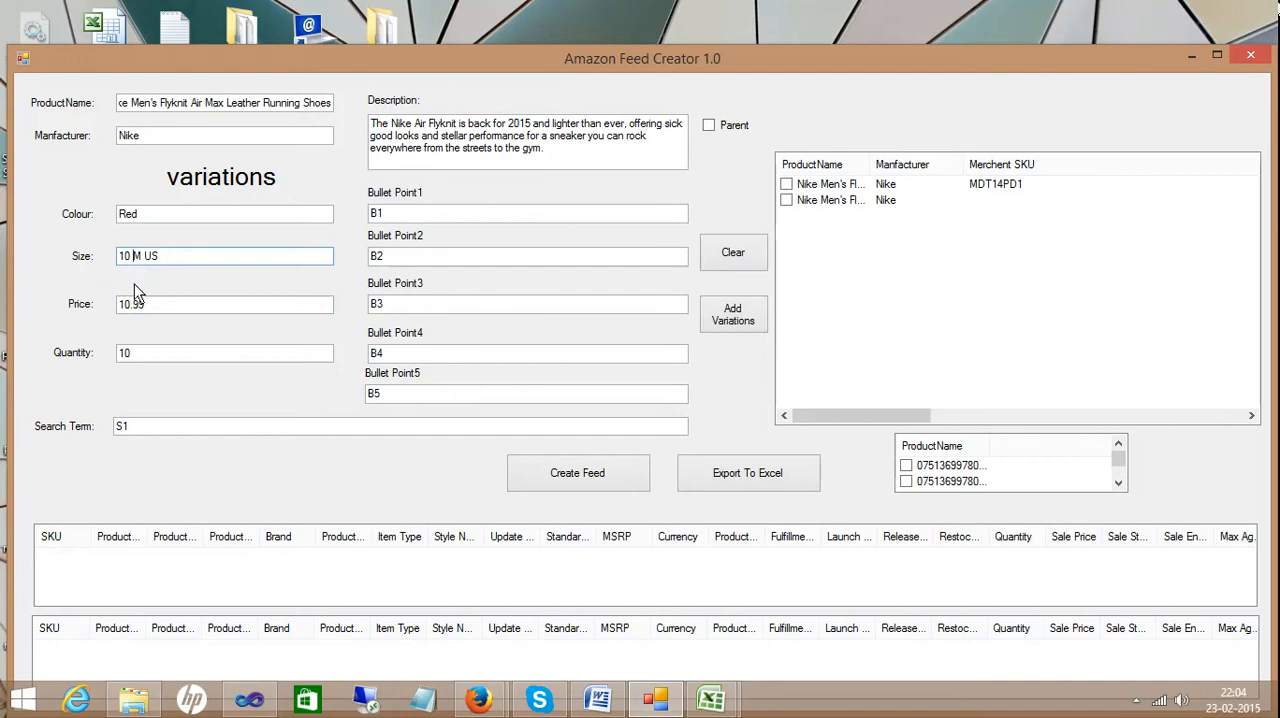
pyautogui.moveTo(145, 333)
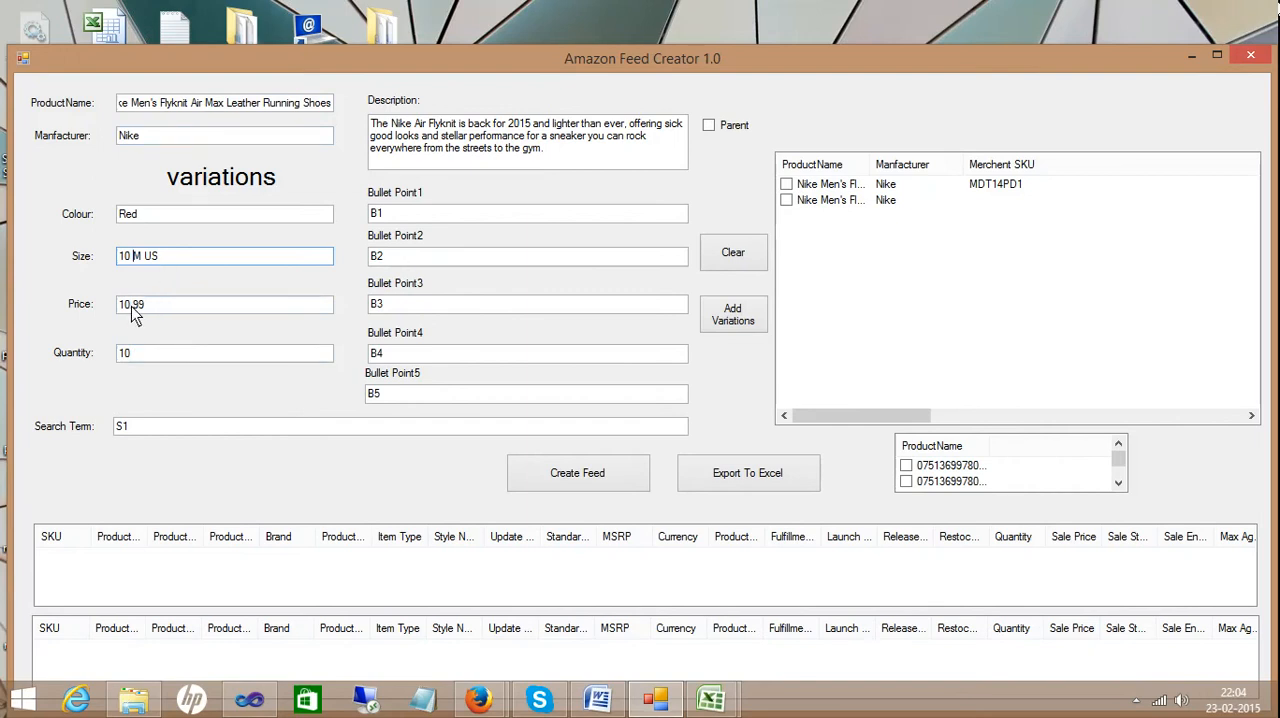
pyautogui.click(133, 304)
pyautogui.write('21.99')
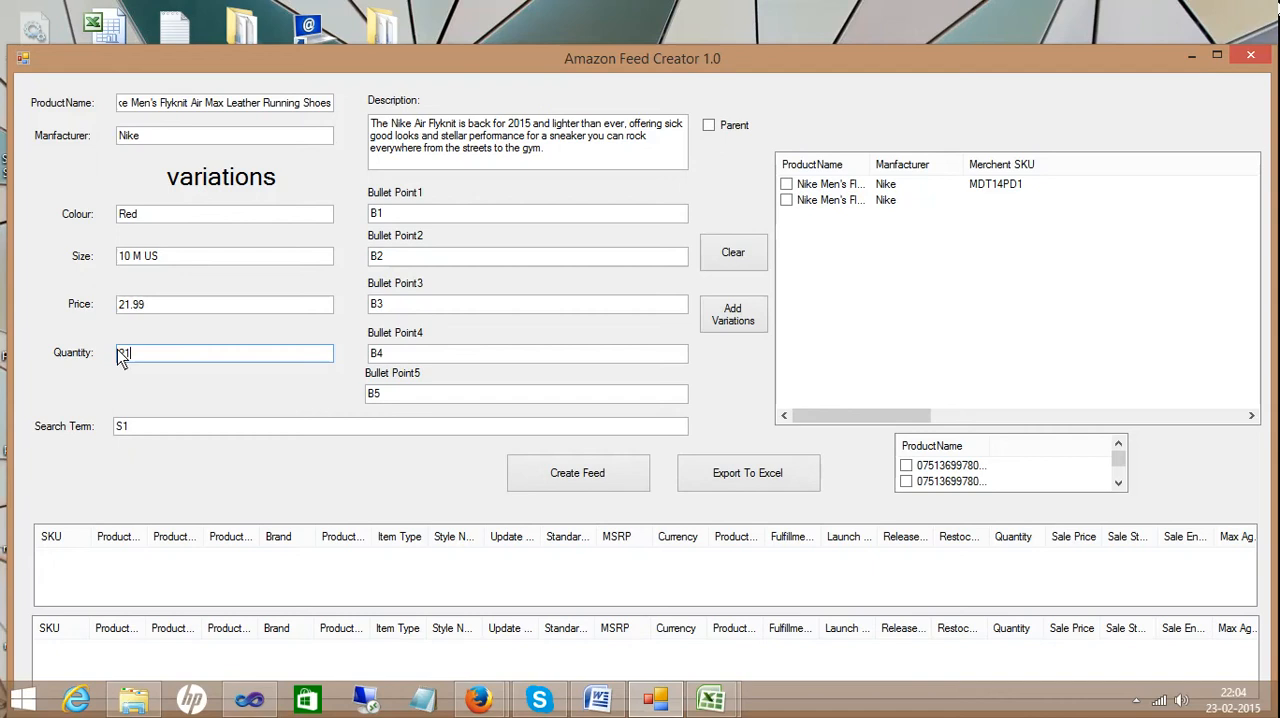
pyautogui.click(733, 314)
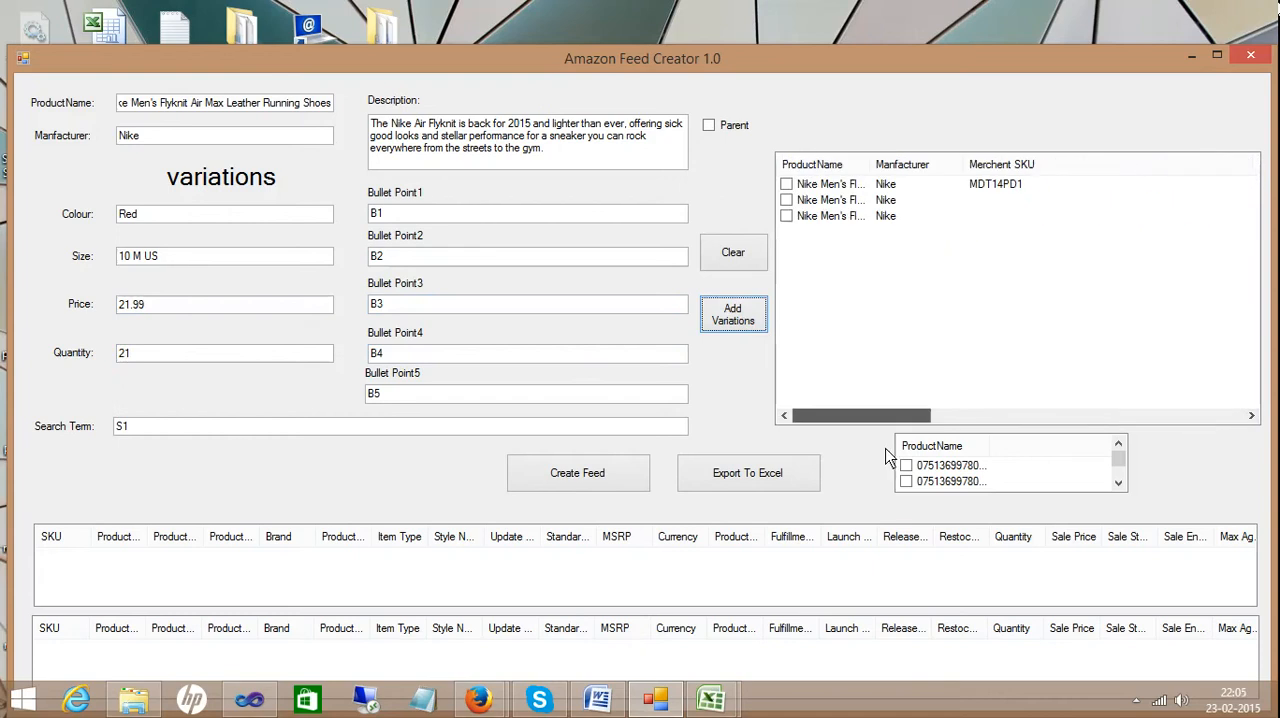
pyautogui.moveTo(224, 119)
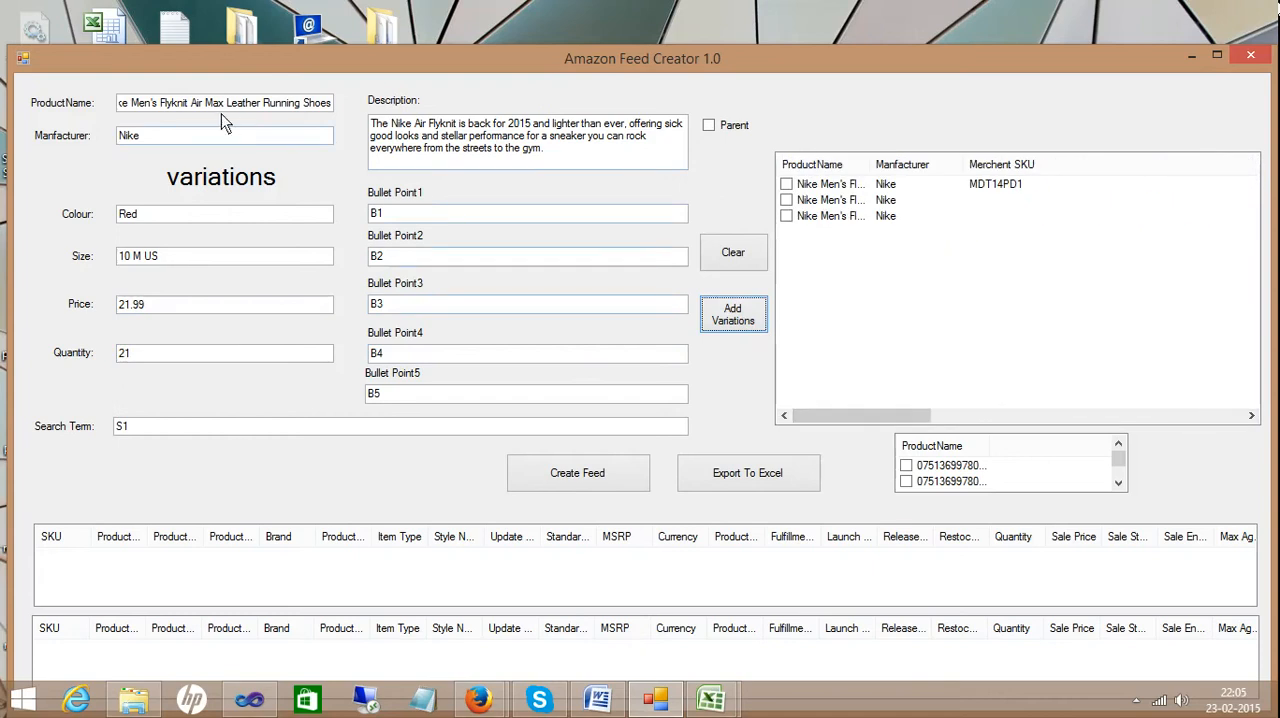
pyautogui.moveTo(495, 135)
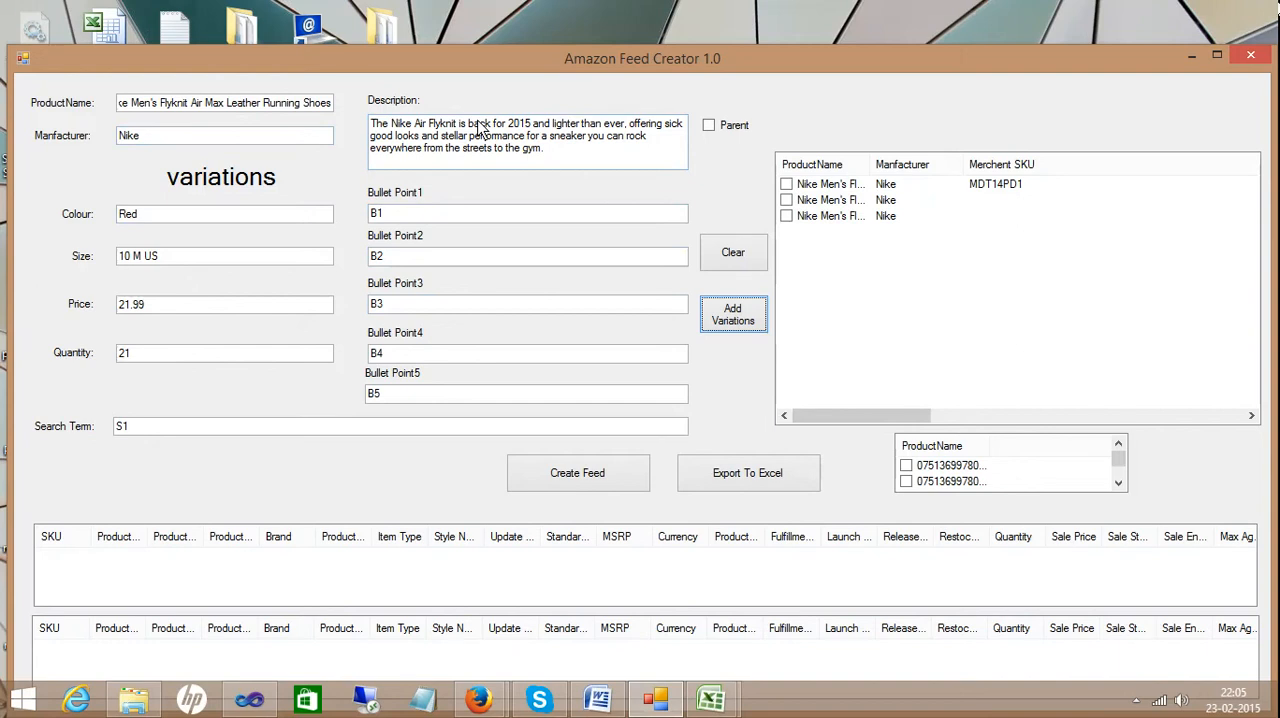
pyautogui.click(710, 124)
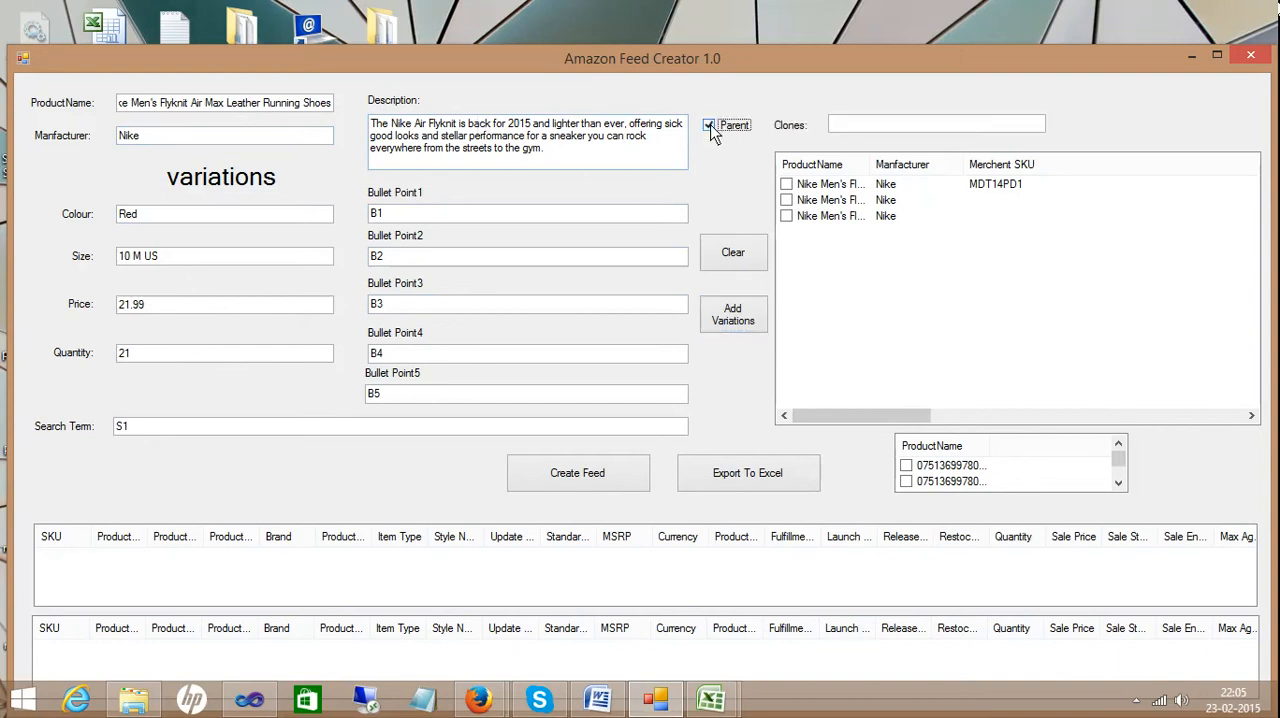
# Set 3 clones and enter a Green, 6 M US variation at 10.99 with quantity 5
pyautogui.click(937, 123)
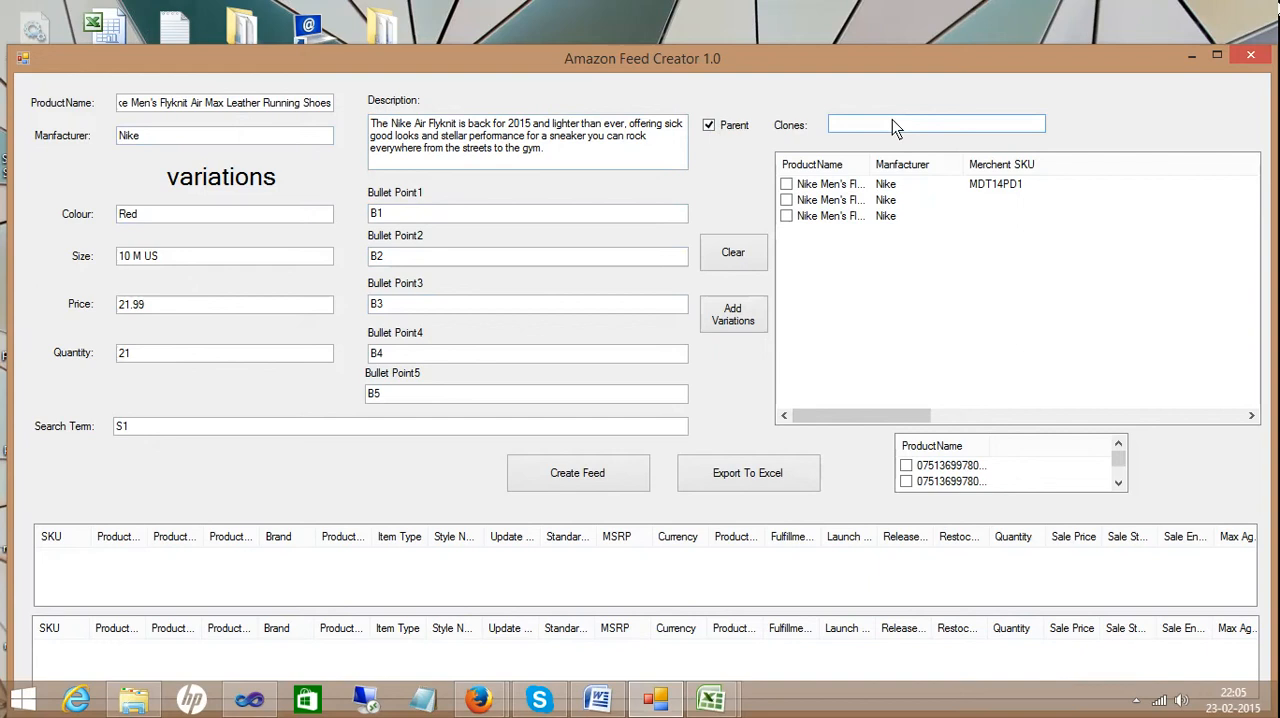
pyautogui.write('3')
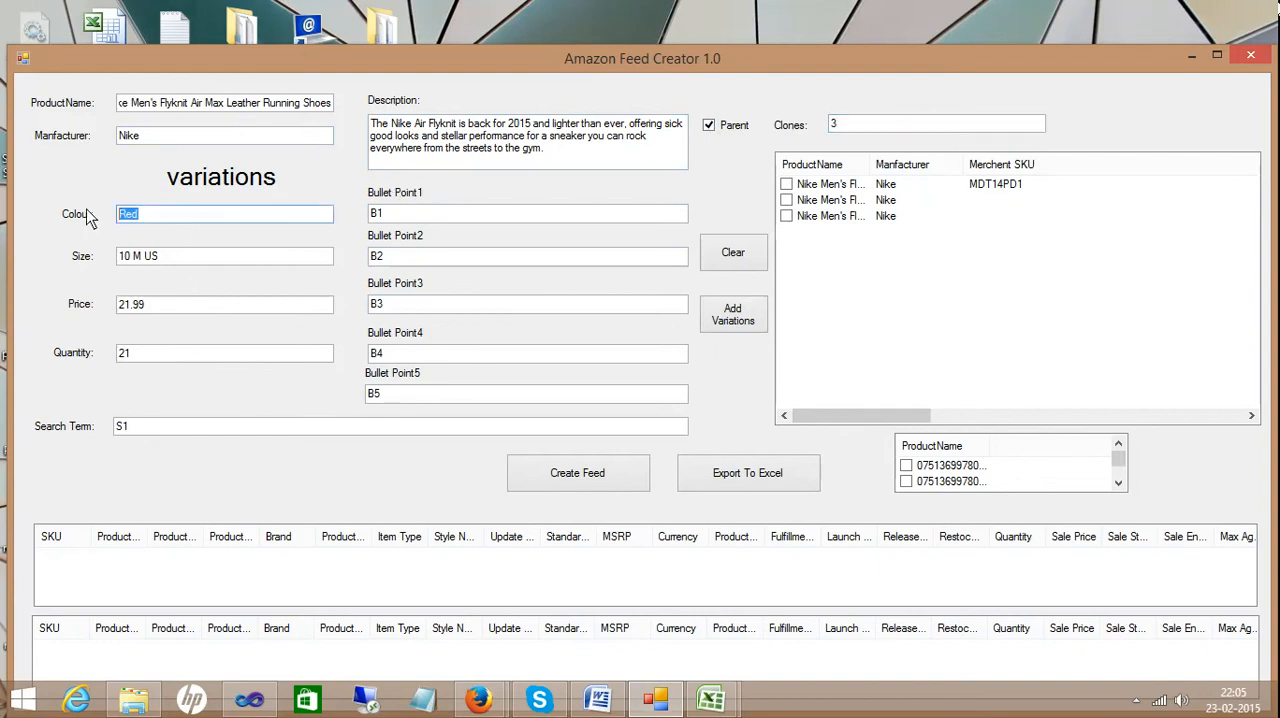
pyautogui.write('Green')
pyautogui.click(224, 256)
pyautogui.write('6')
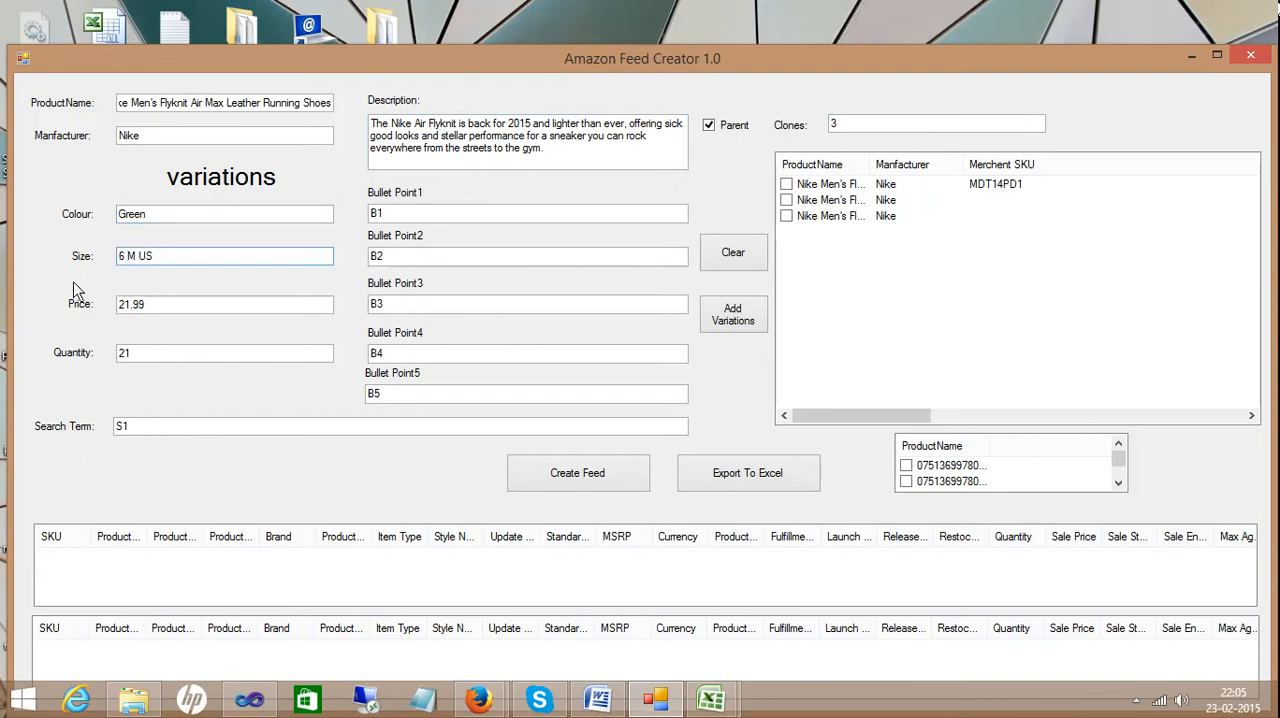
pyautogui.write('10')
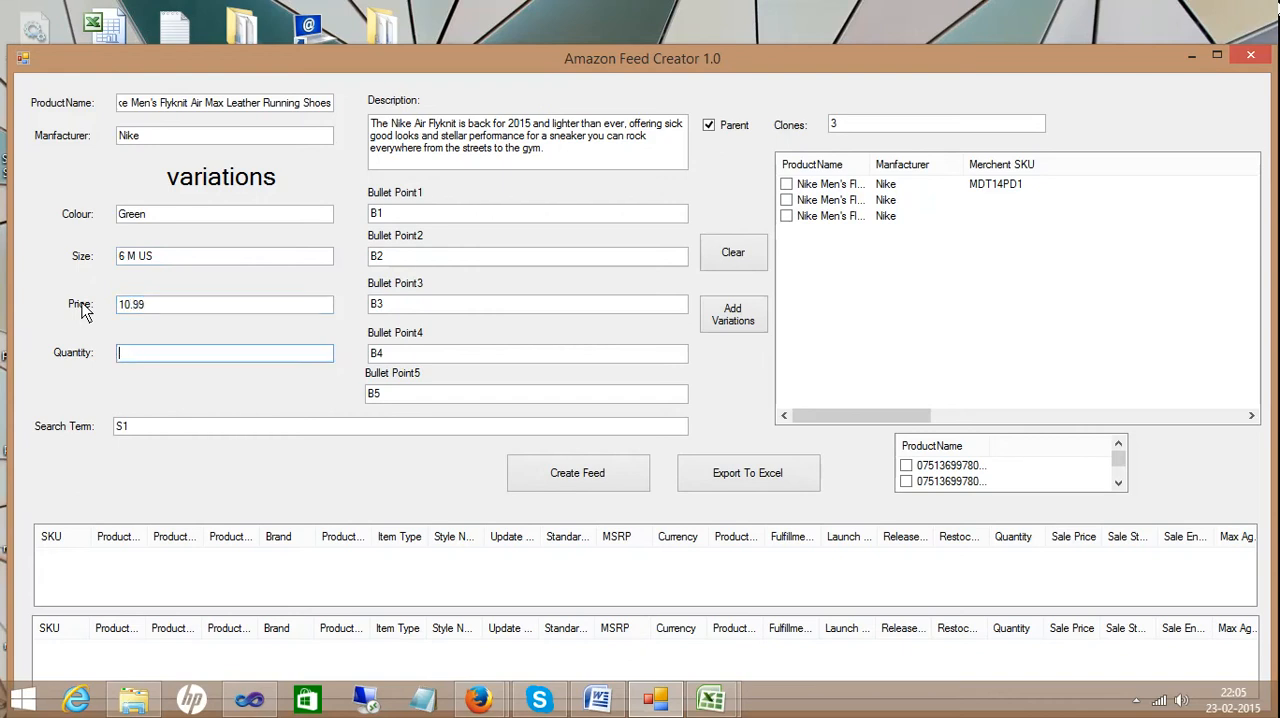
pyautogui.write('5')
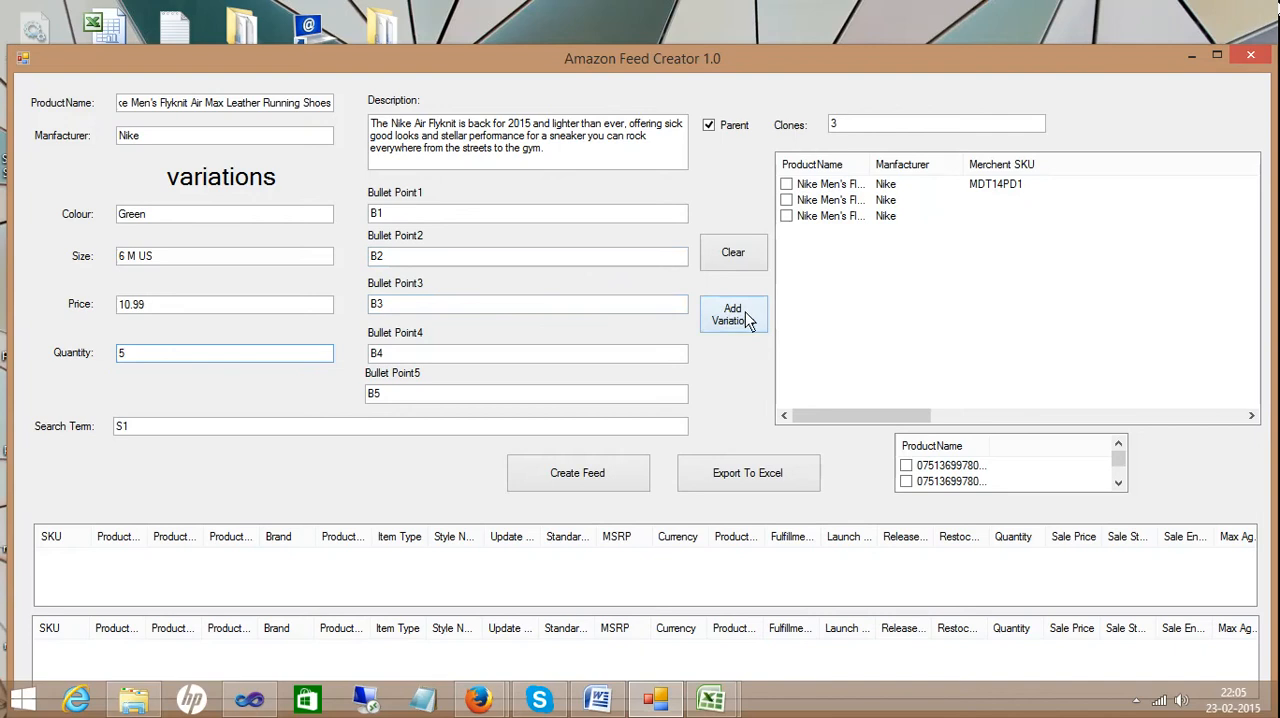
# Add the Green 6 M US parent and another Green variation to the list
pyautogui.click(733, 314)
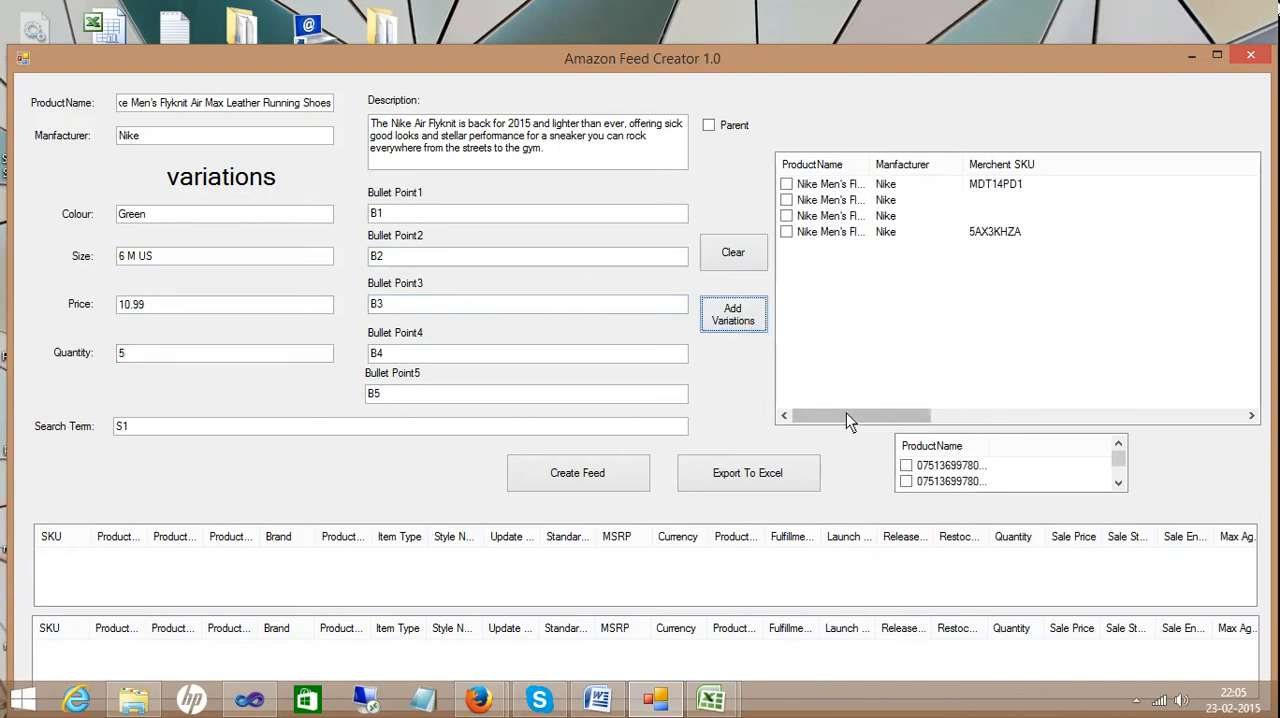
pyautogui.moveTo(860, 415); pyautogui.dragTo(1175, 415)
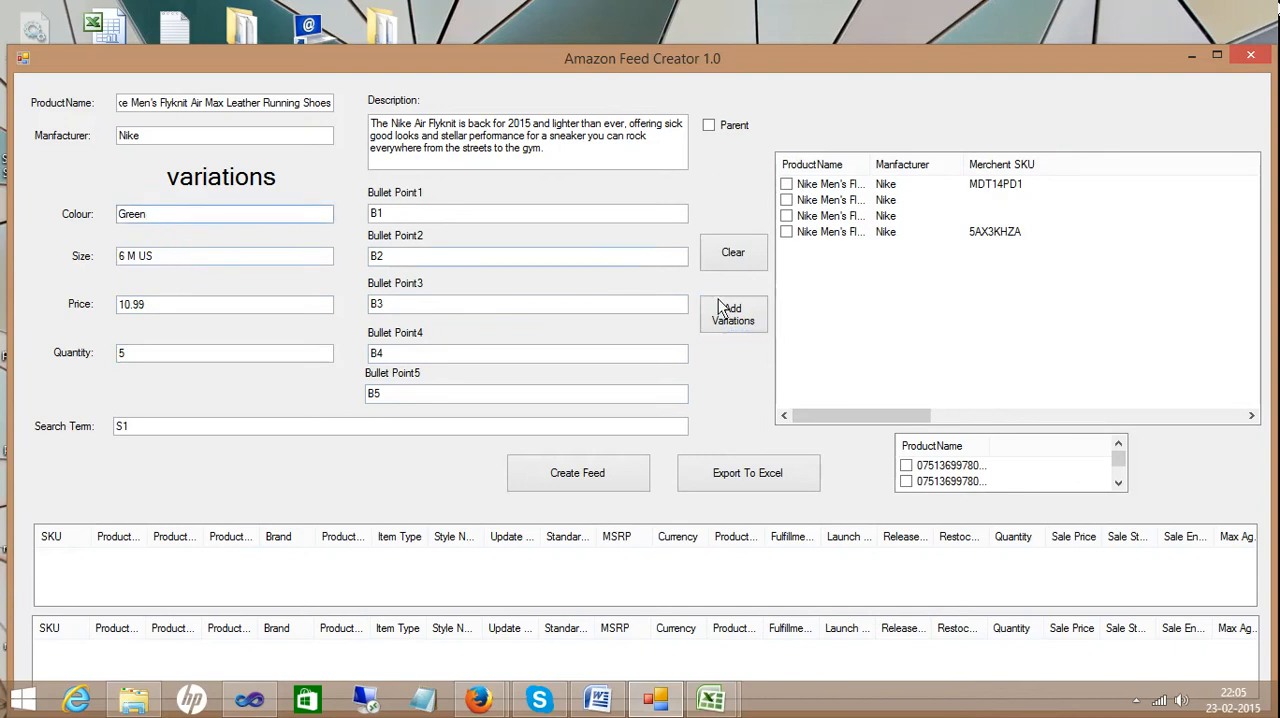
pyautogui.click(733, 314)
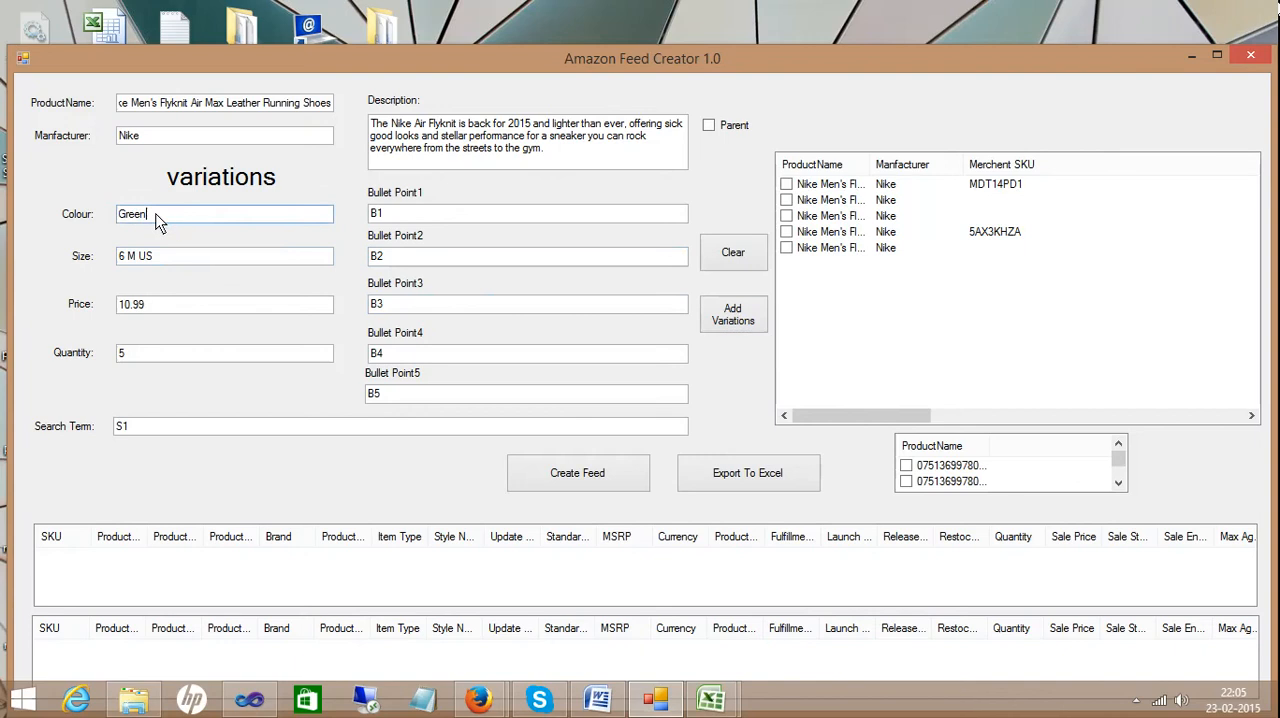
# Enter a Black, 10 M US variation priced 15.99 with quantity 10
pyautogui.write('Black')
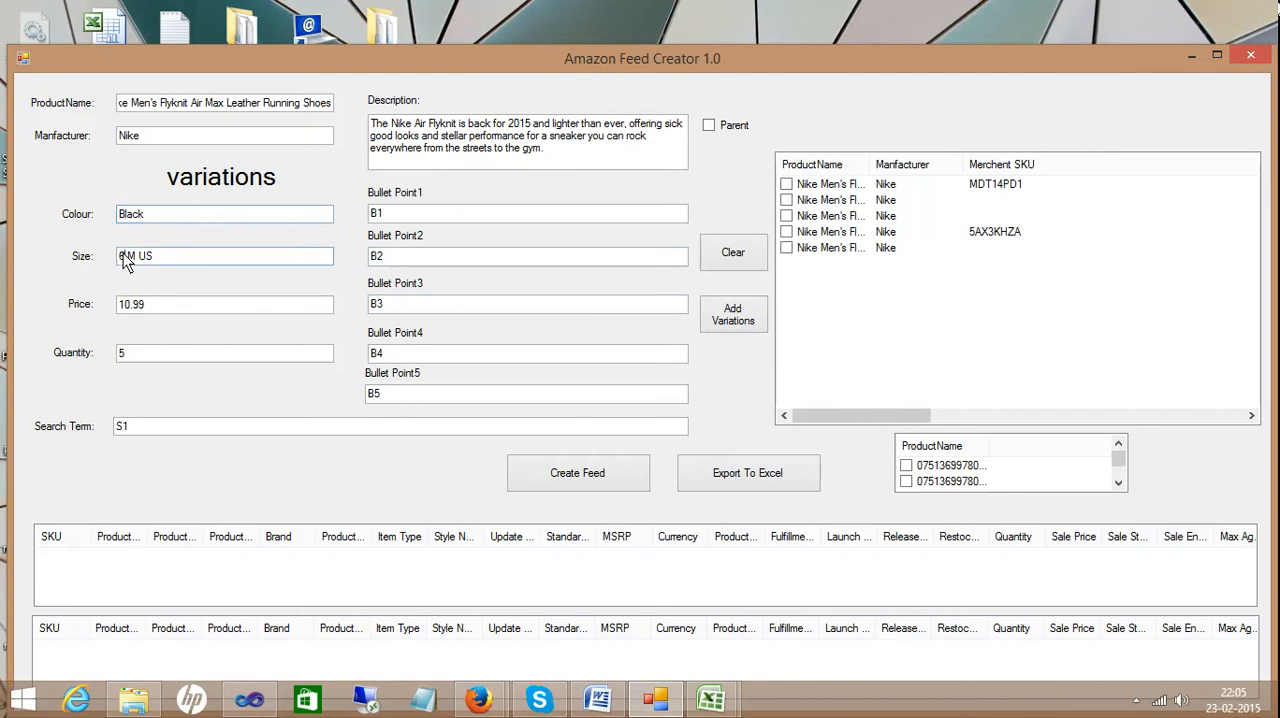
pyautogui.write('10 M US')
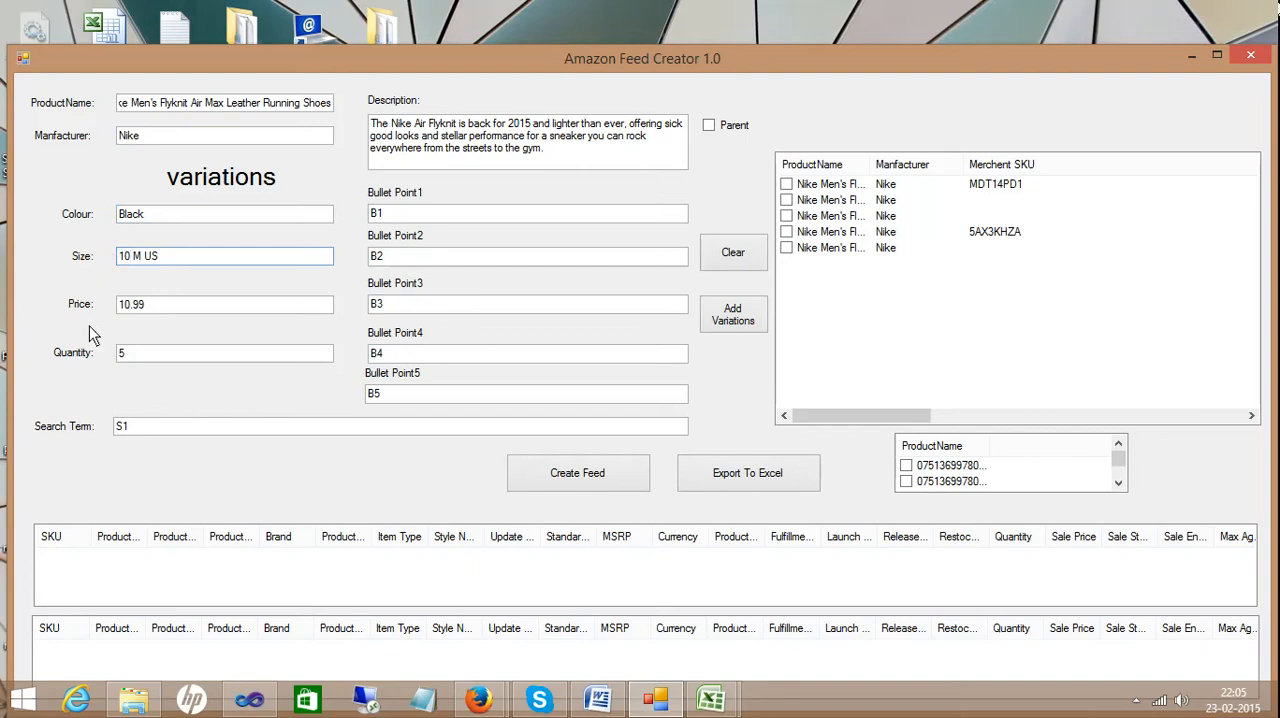
pyautogui.click(135, 304)
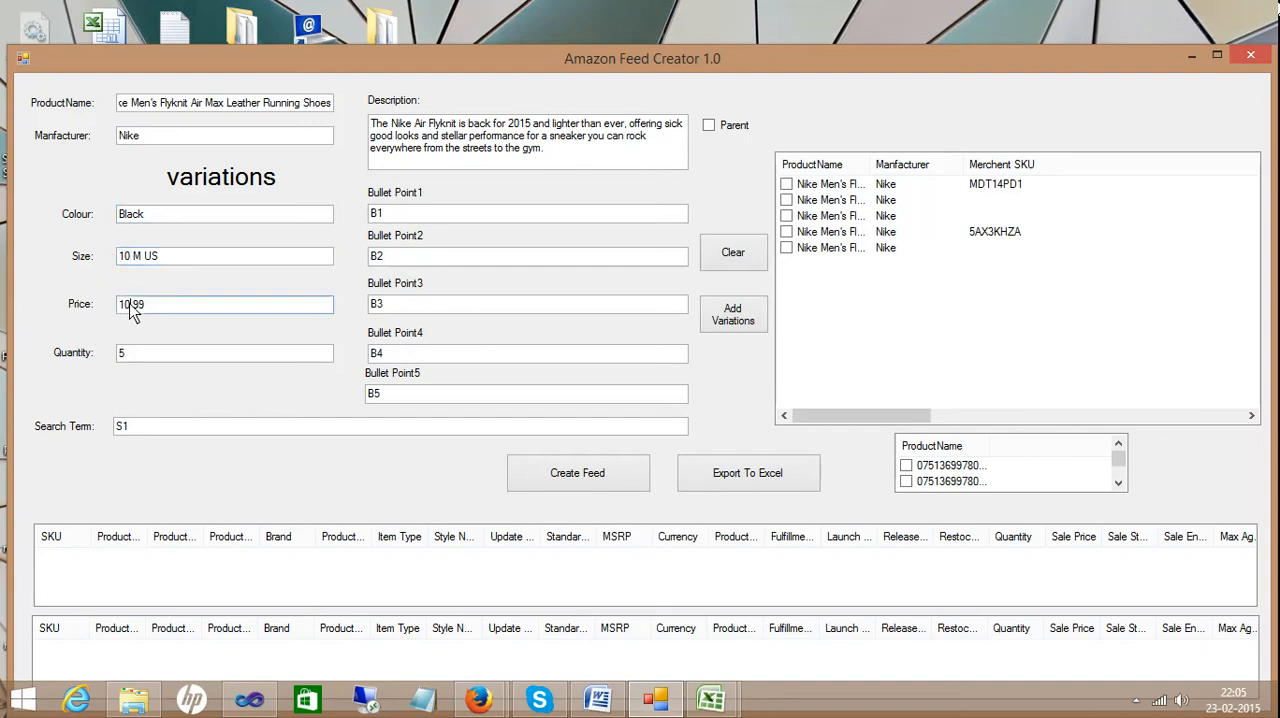
pyautogui.write('15.99')
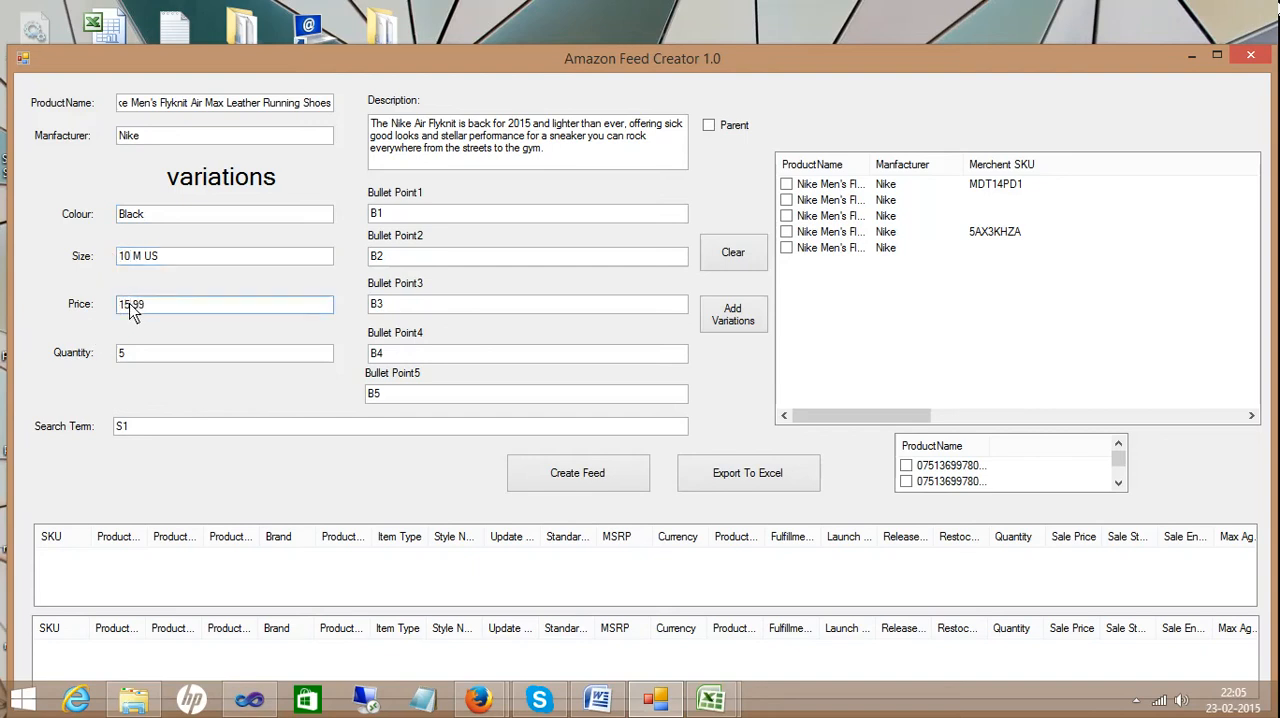
pyautogui.write('10')
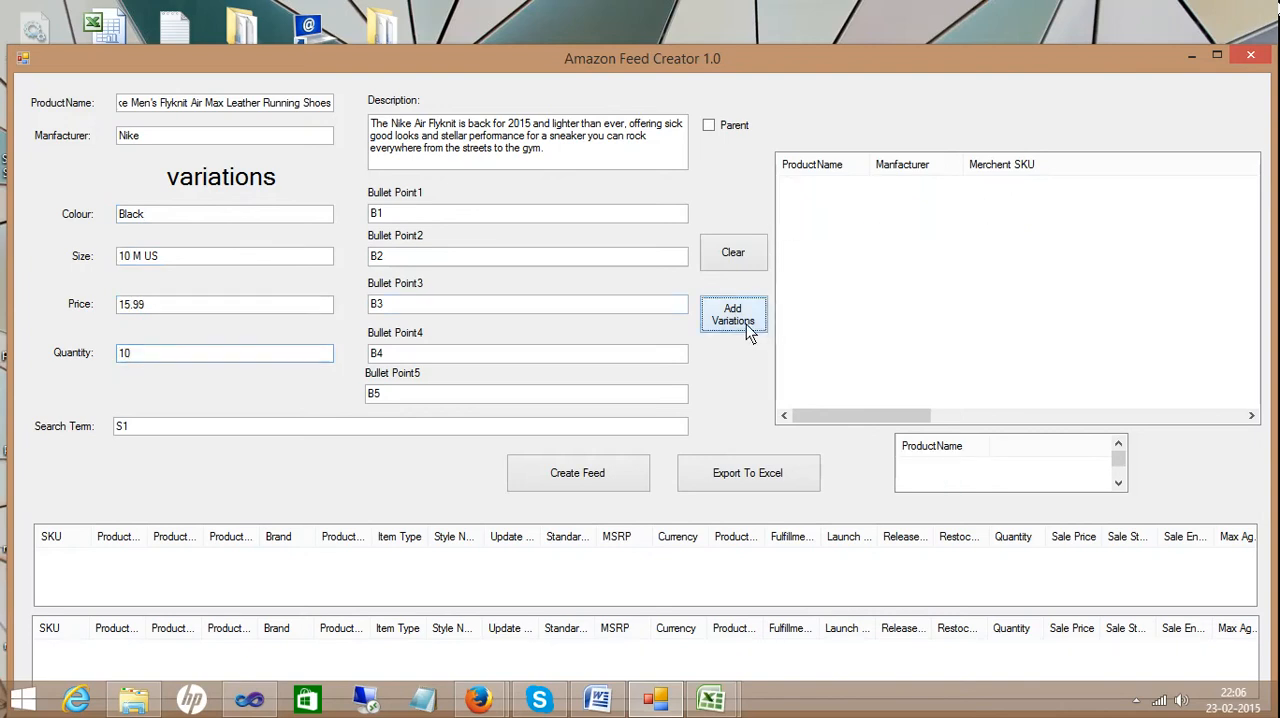
# Add the Black 10 M US variation and generate the feed tables
pyautogui.click(733, 314)
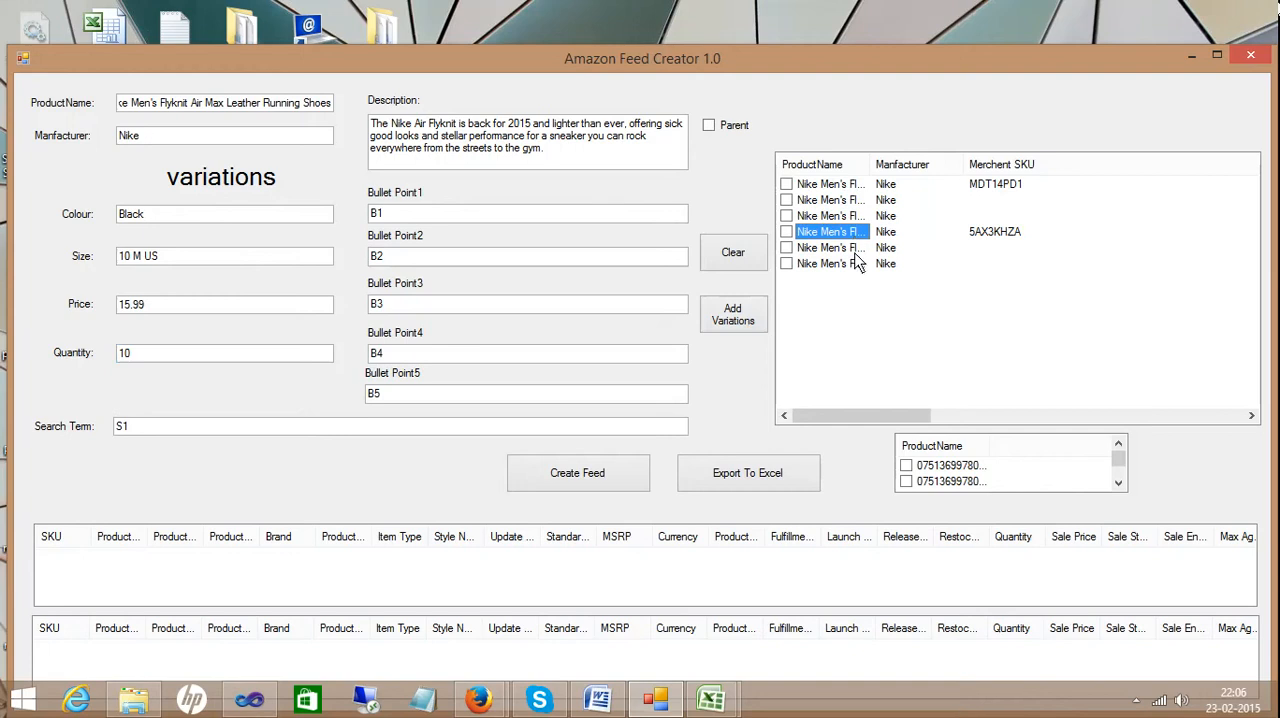
pyautogui.moveTo(838, 400)
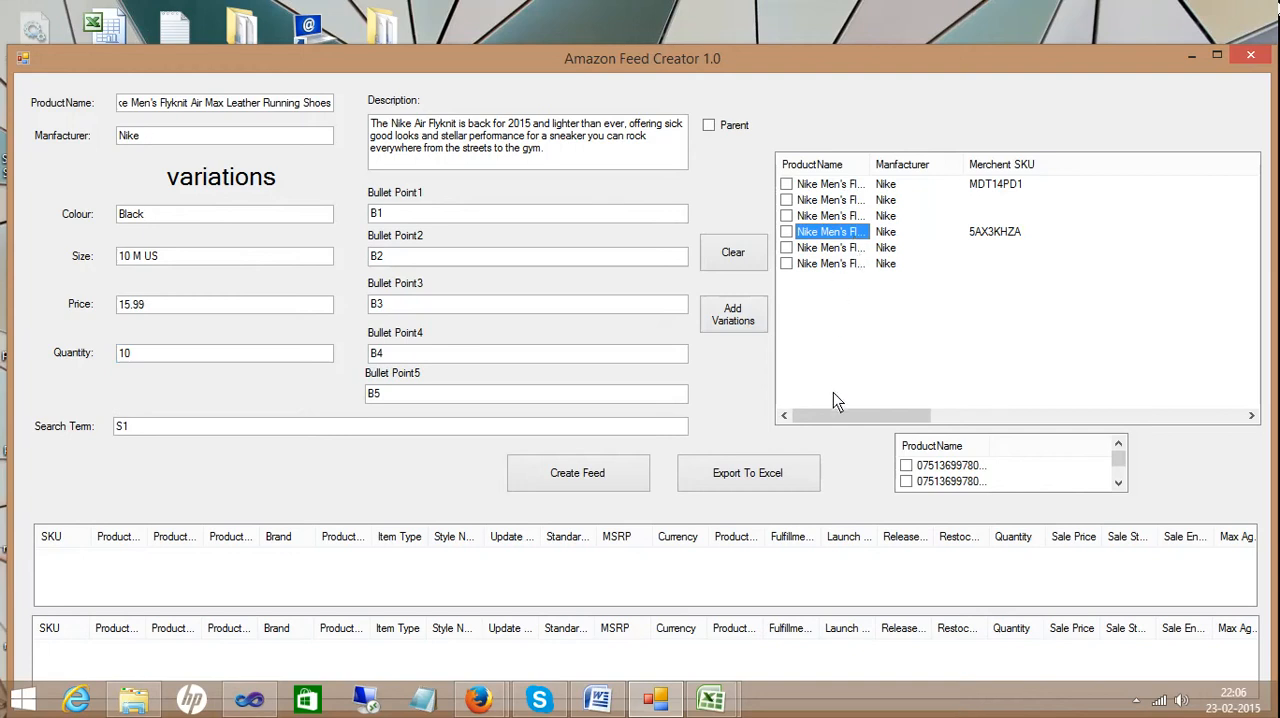
pyautogui.moveTo(860, 415); pyautogui.dragTo(963, 415)
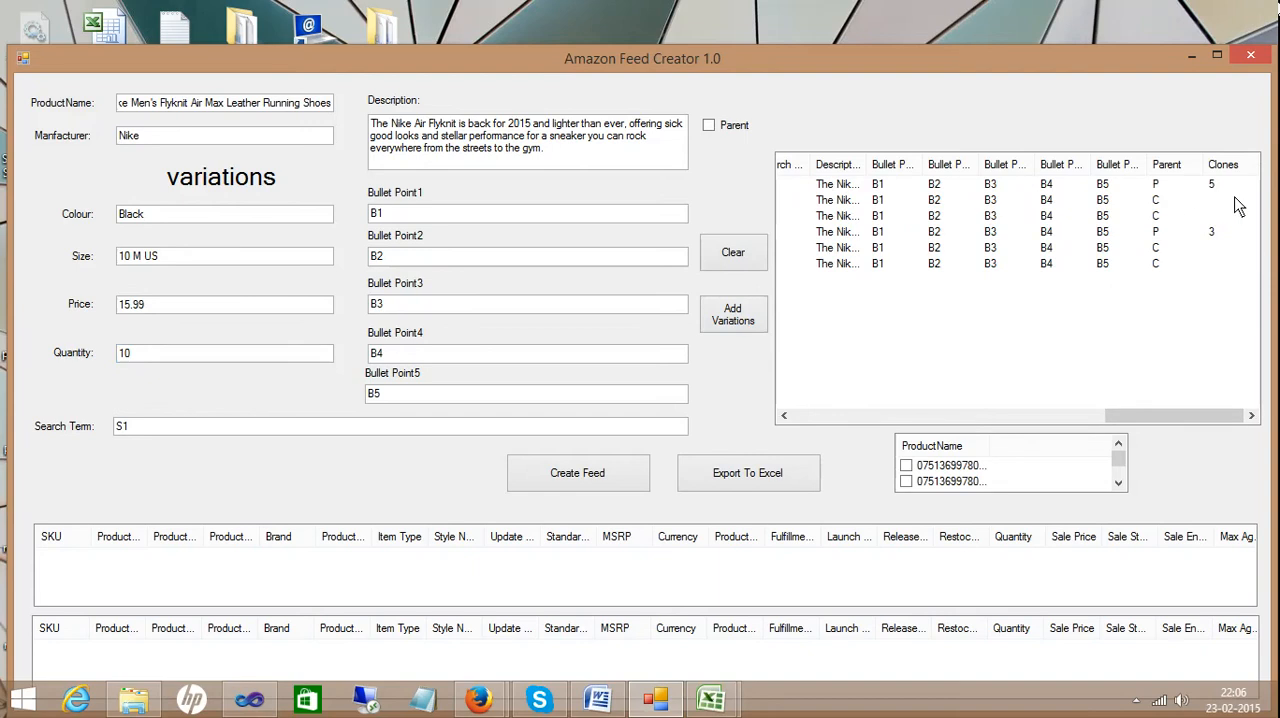
pyautogui.moveTo(1224, 192)
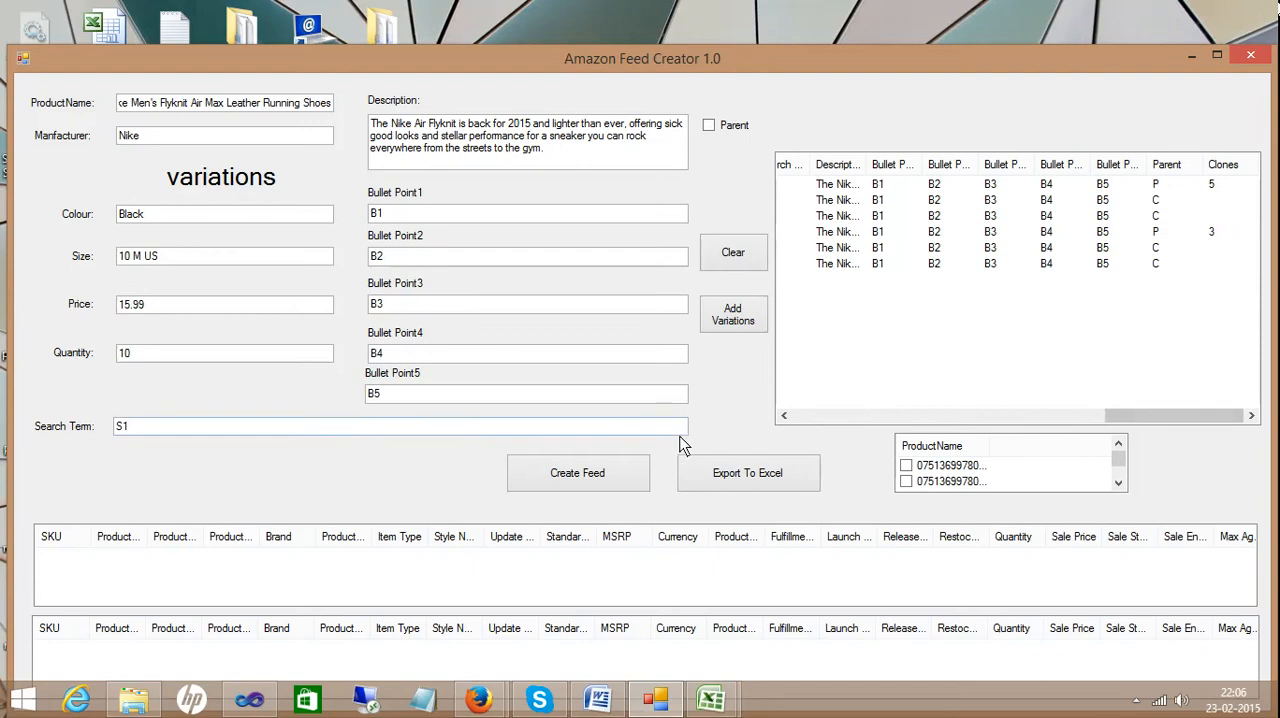
pyautogui.click(578, 473)
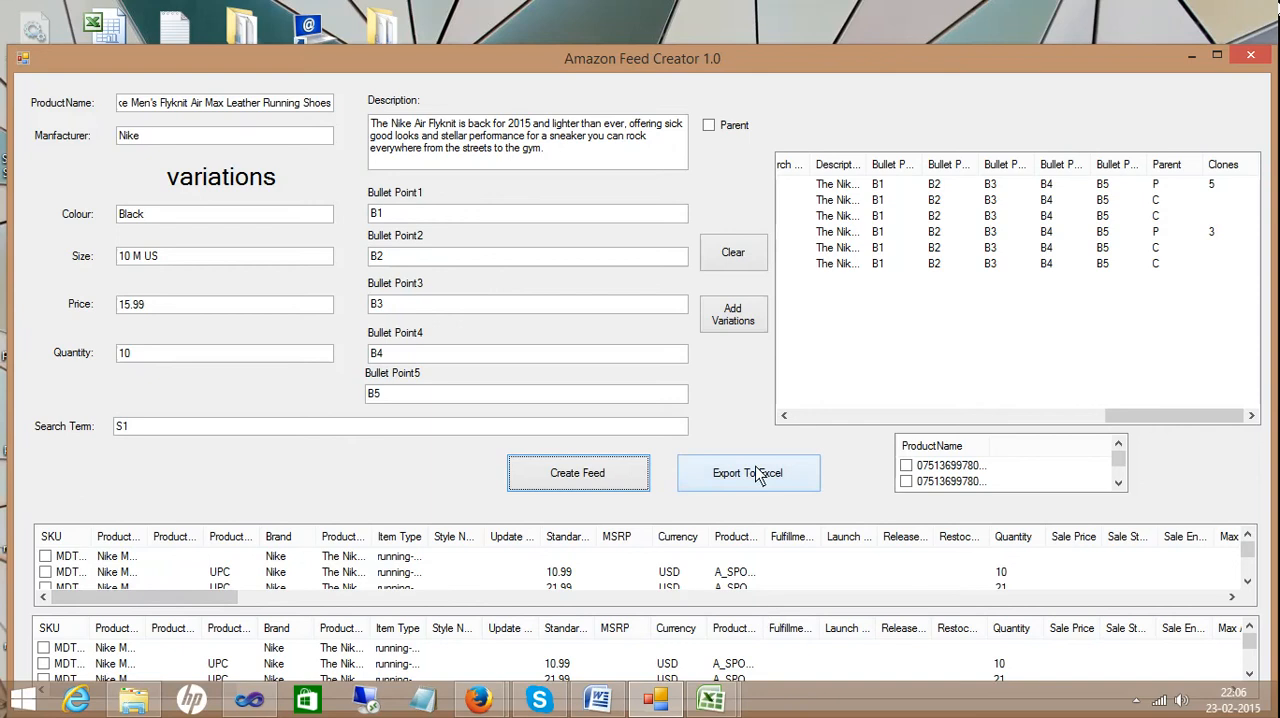
# Export the generated feed to a new Excel workbook and dismiss the success message
pyautogui.click(748, 473)
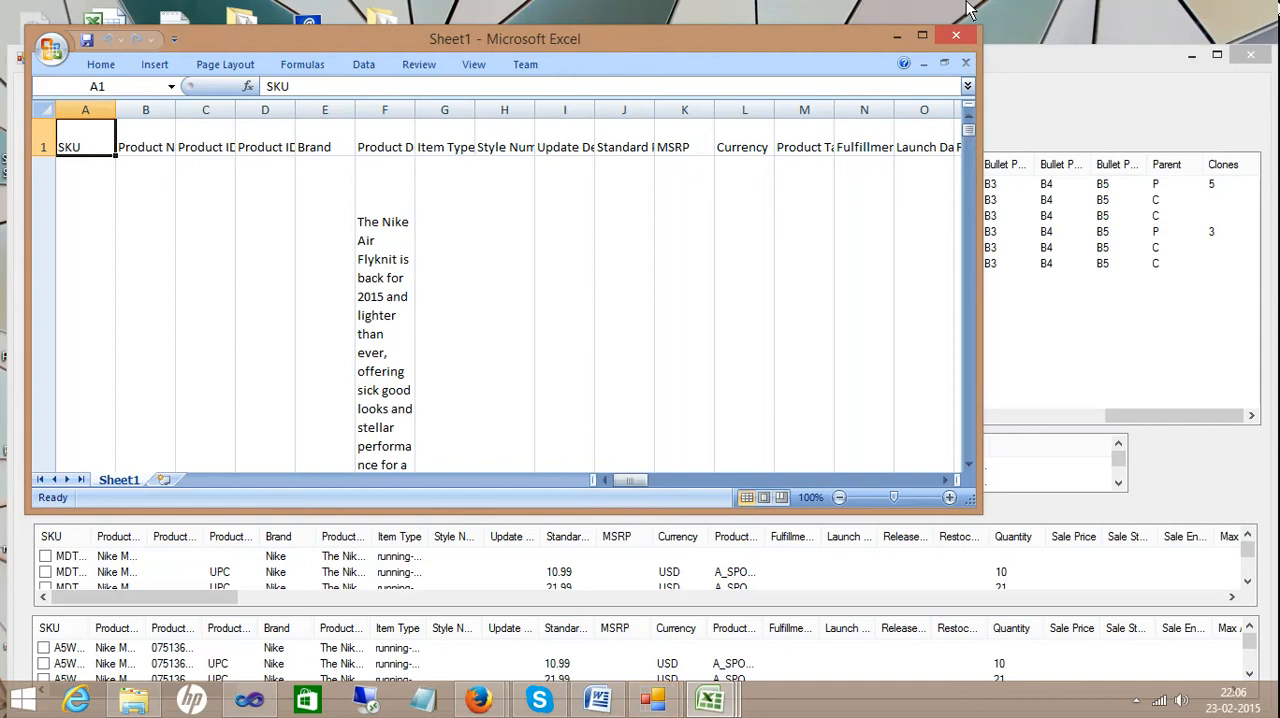
pyautogui.moveTo(778, 497)
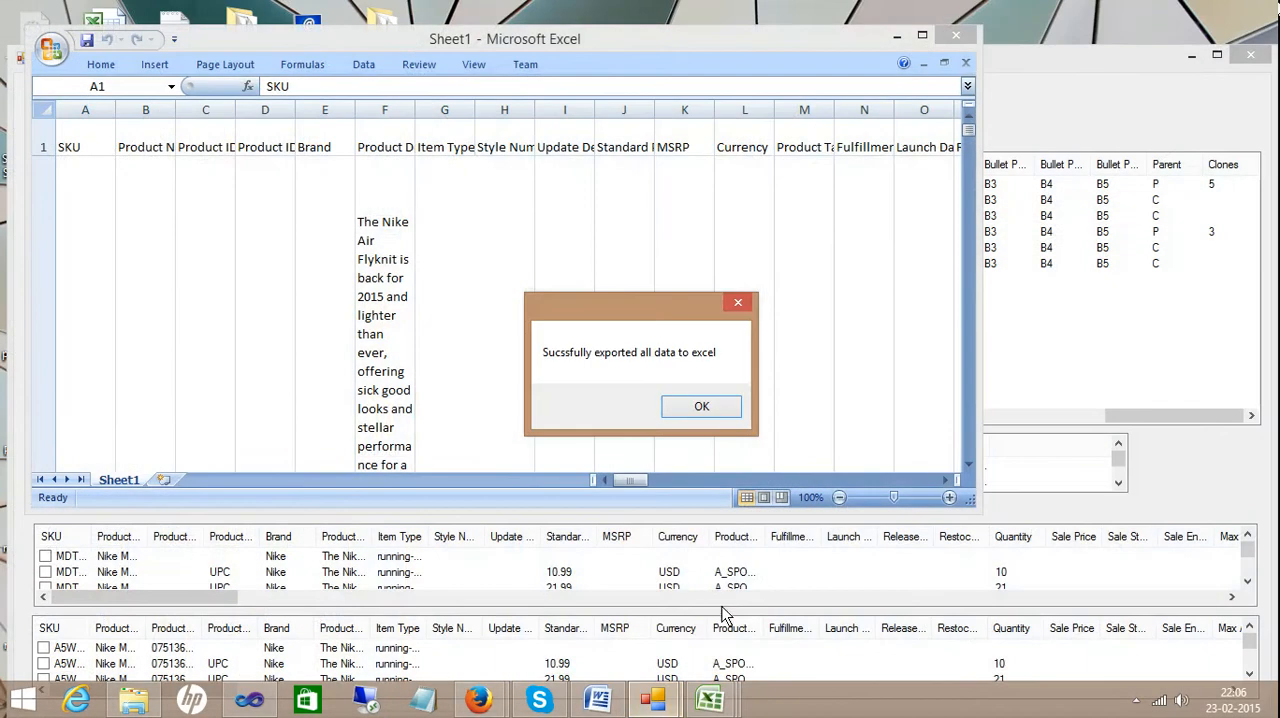
pyautogui.click(701, 406)
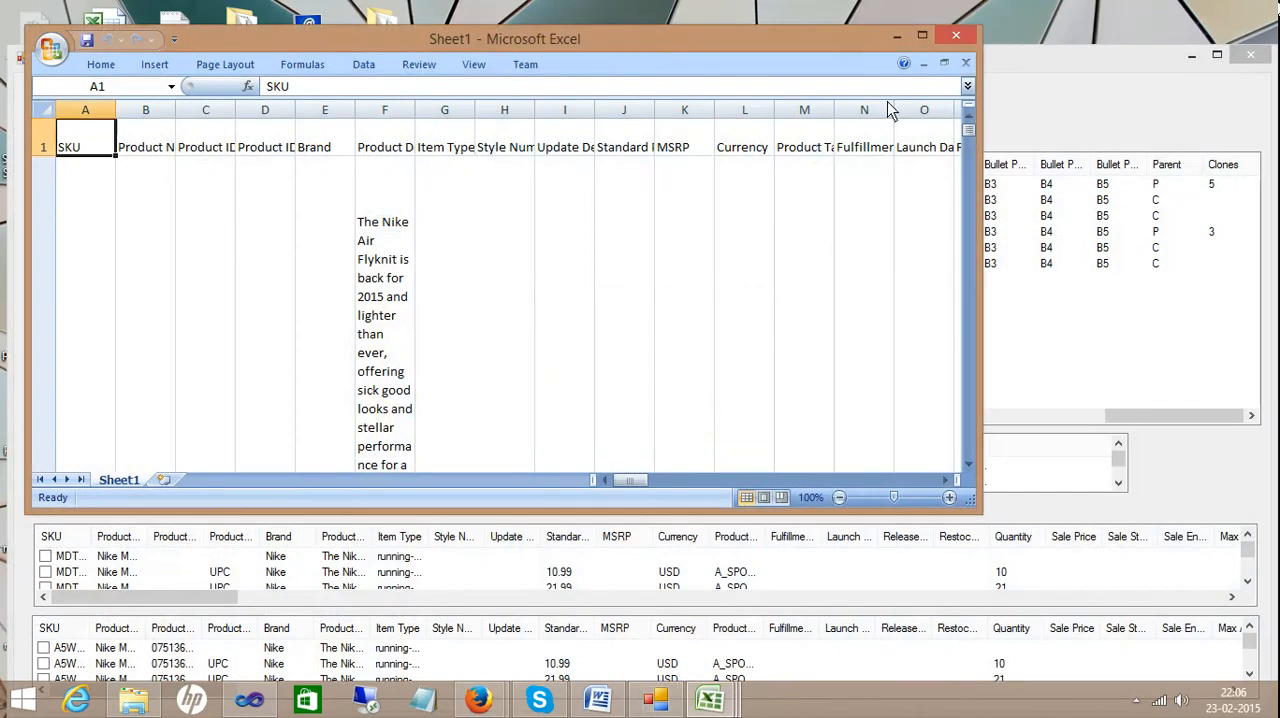
pyautogui.click(931, 34)
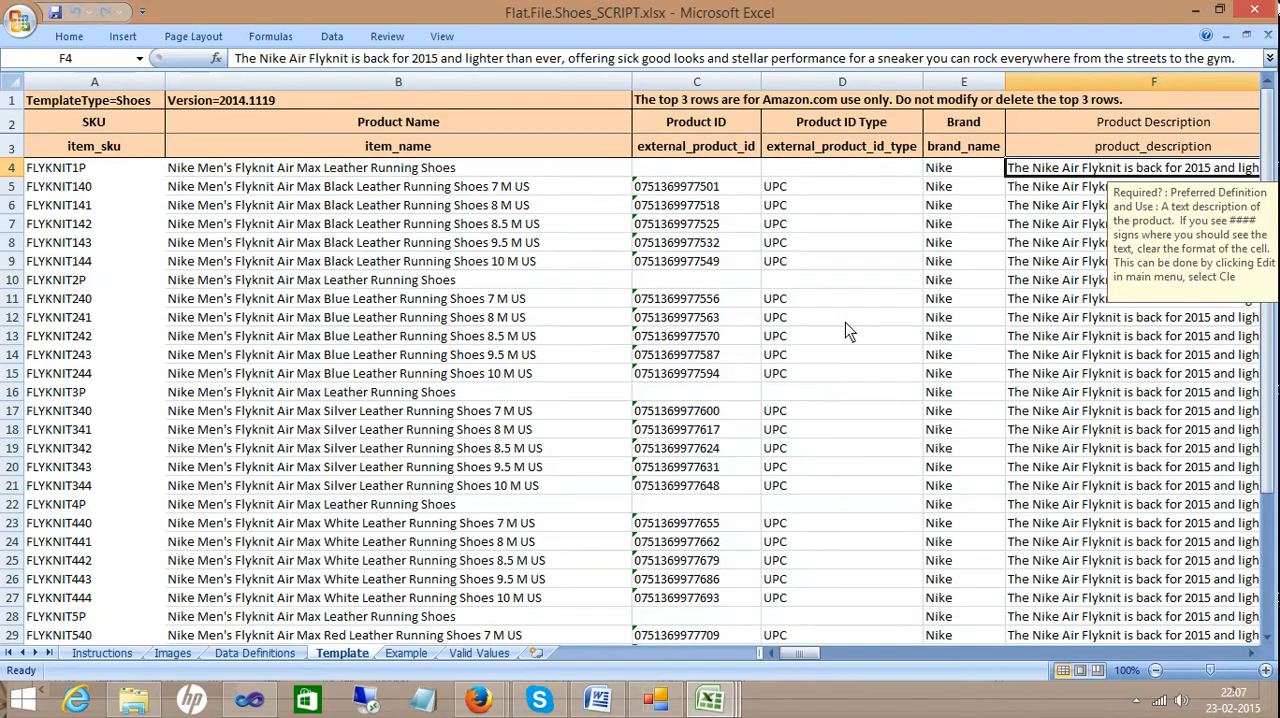
# Paste the exported Nike feed rows into row 34 of the Template sheet, starting with SKU A5W2LOWV
pyautogui.scroll(-3)
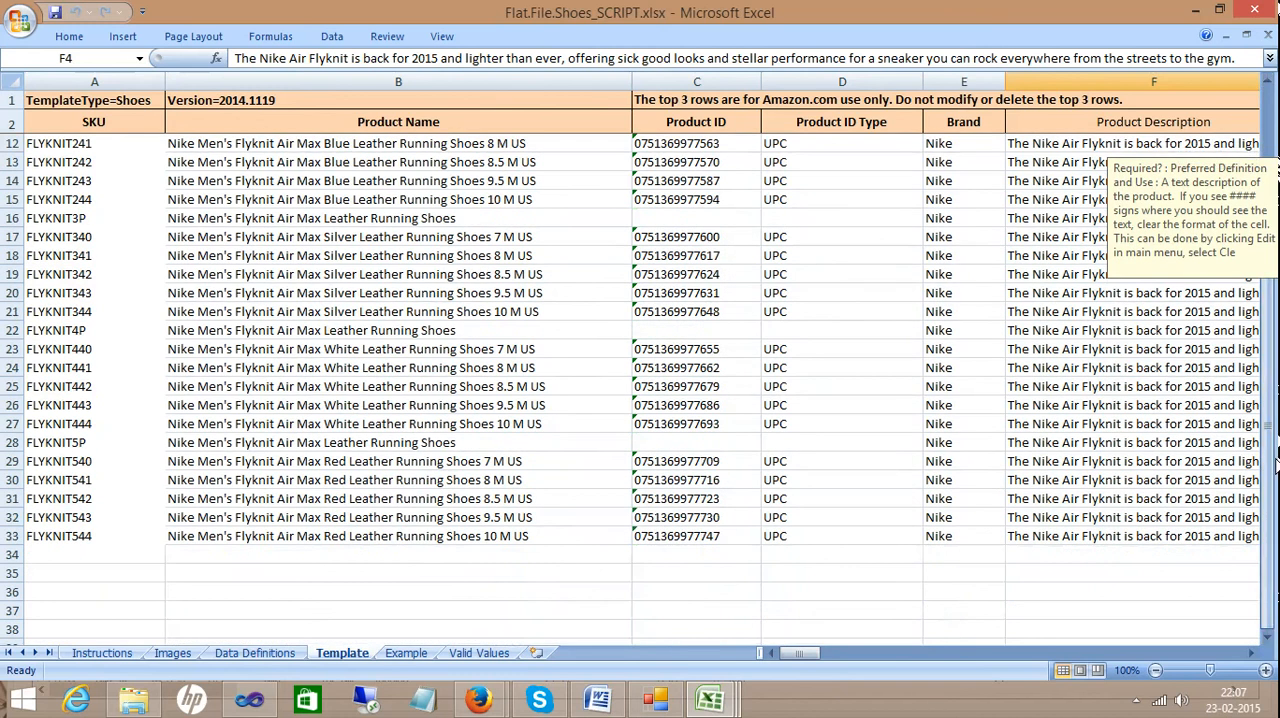
pyautogui.click(70, 558)
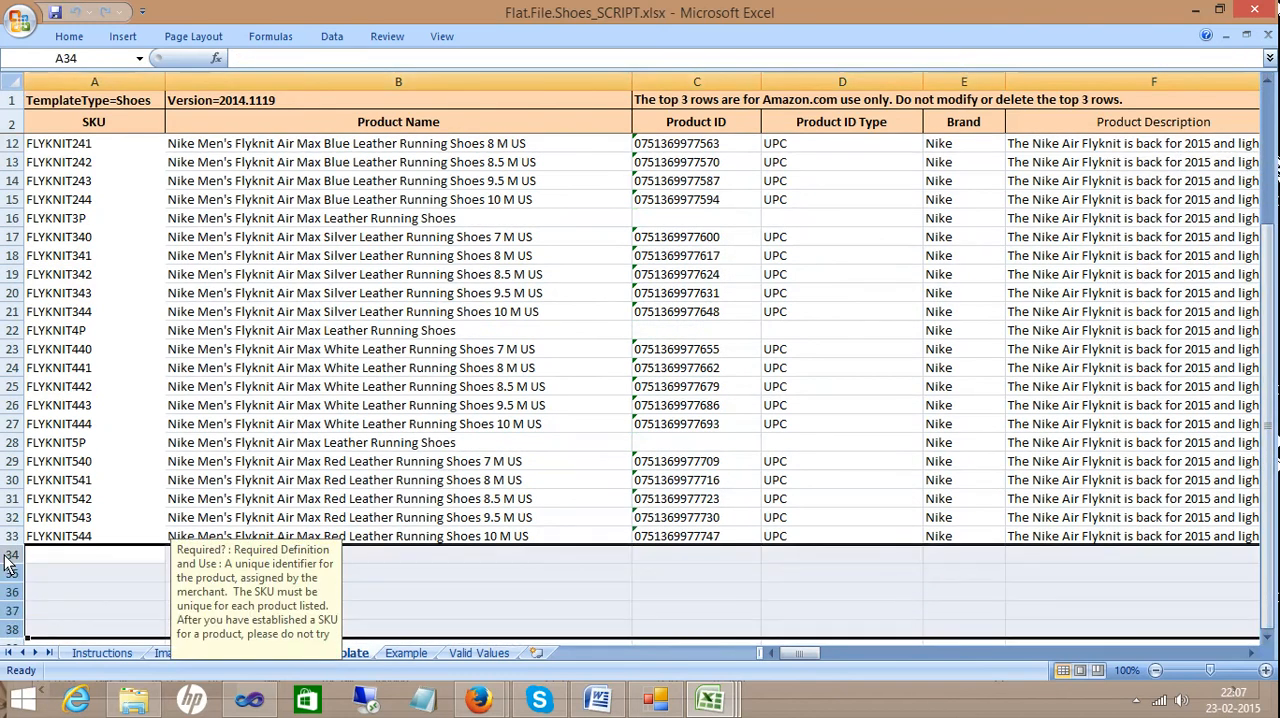
pyautogui.write('A5W2LOWV')
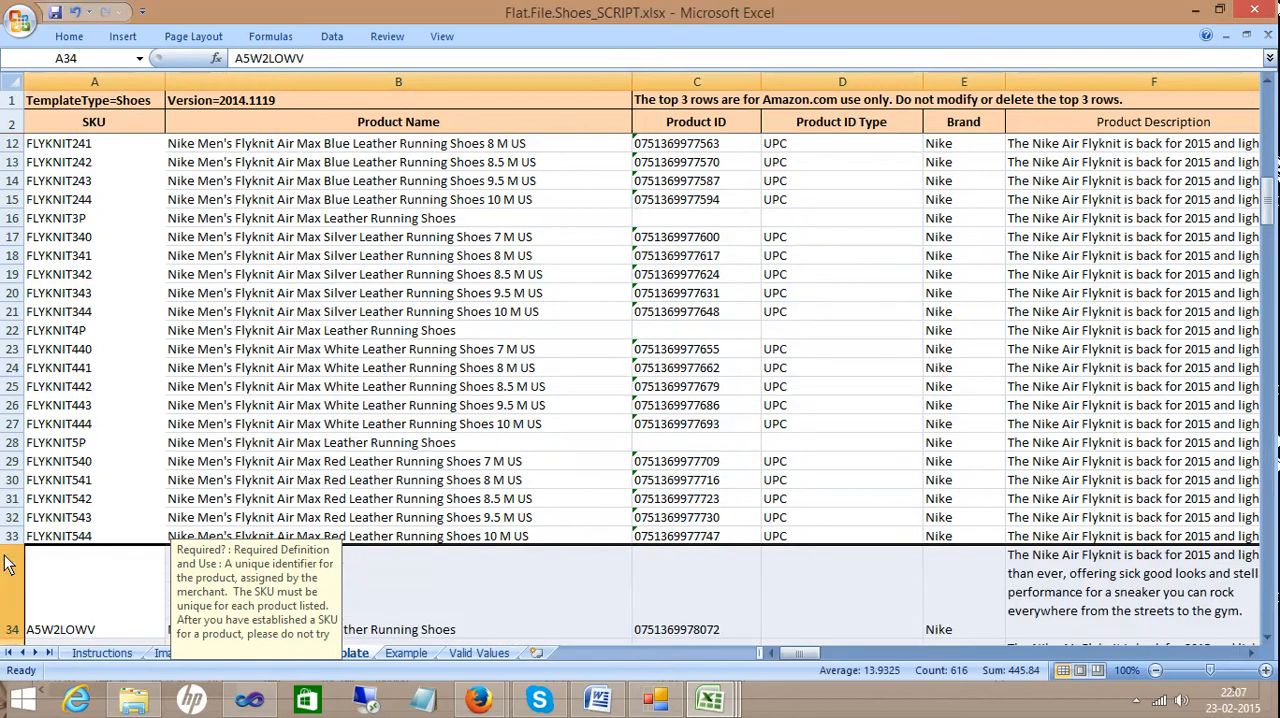
pyautogui.click(52, 12)
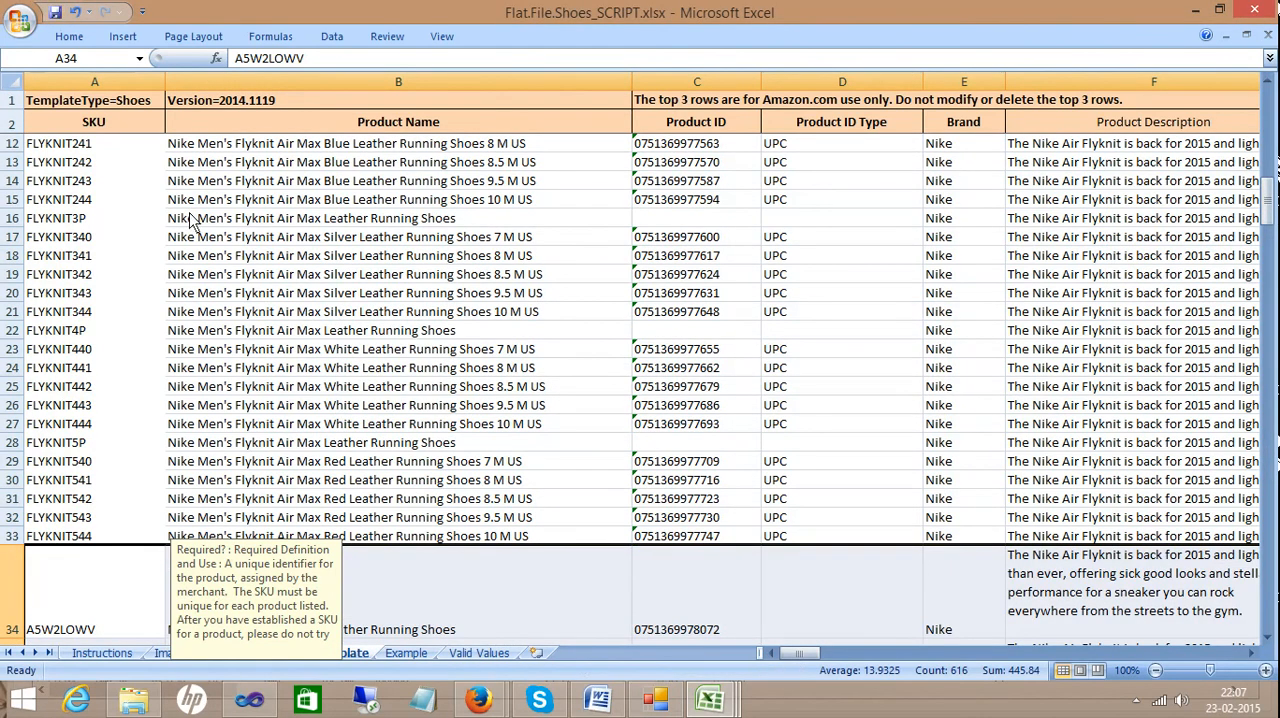
pyautogui.scroll(-3)
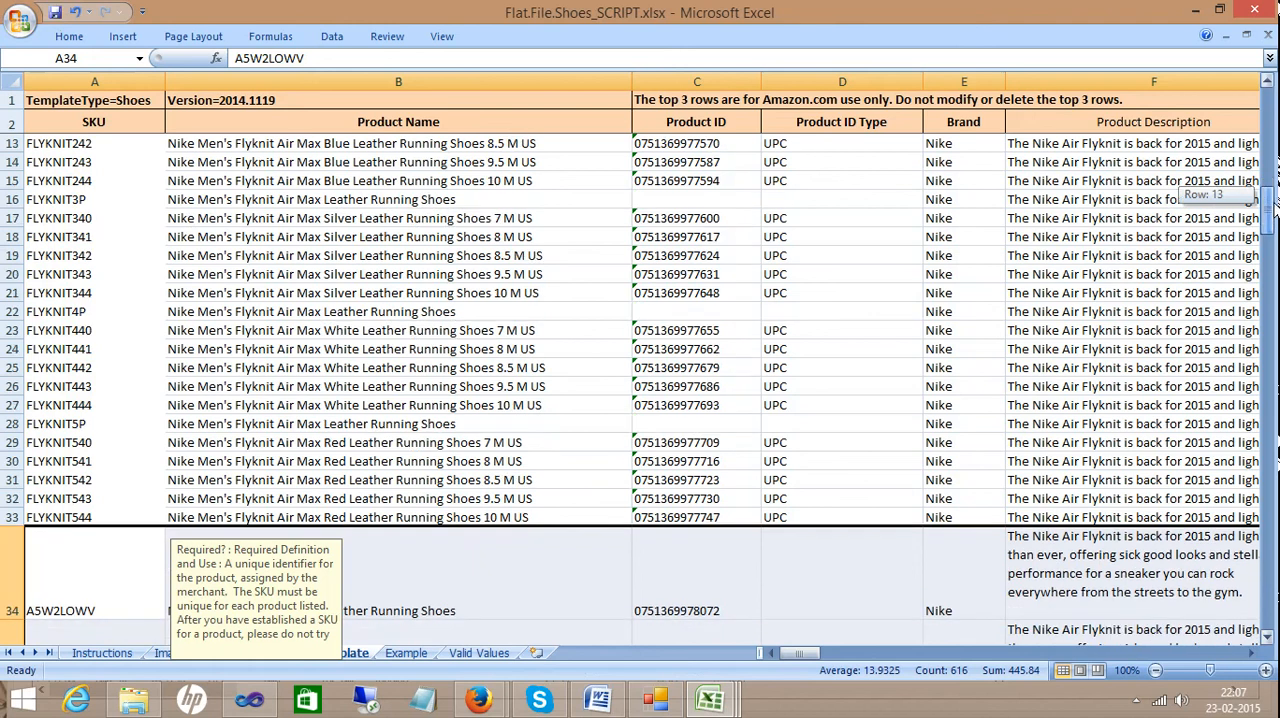
pyautogui.scroll(-3)
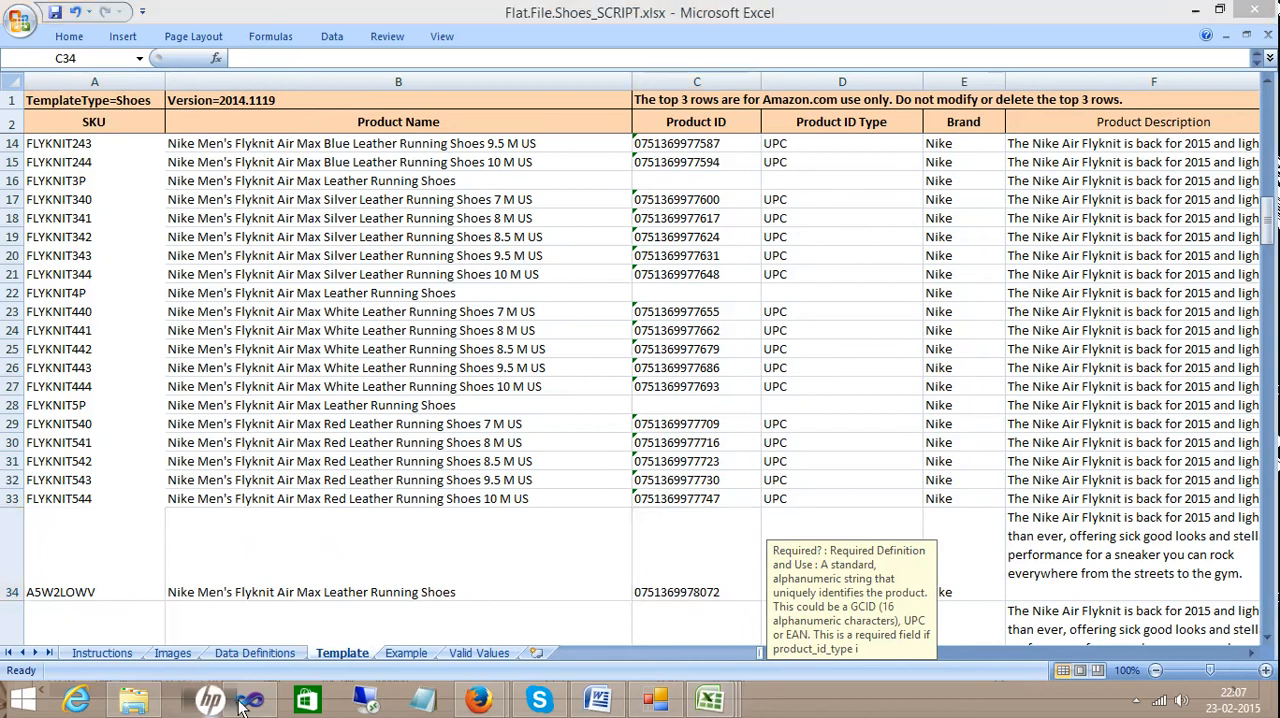
# Open the Amazon Feed Creator project folder in Windows Explorer from Visual Studio
pyautogui.click(249, 700)
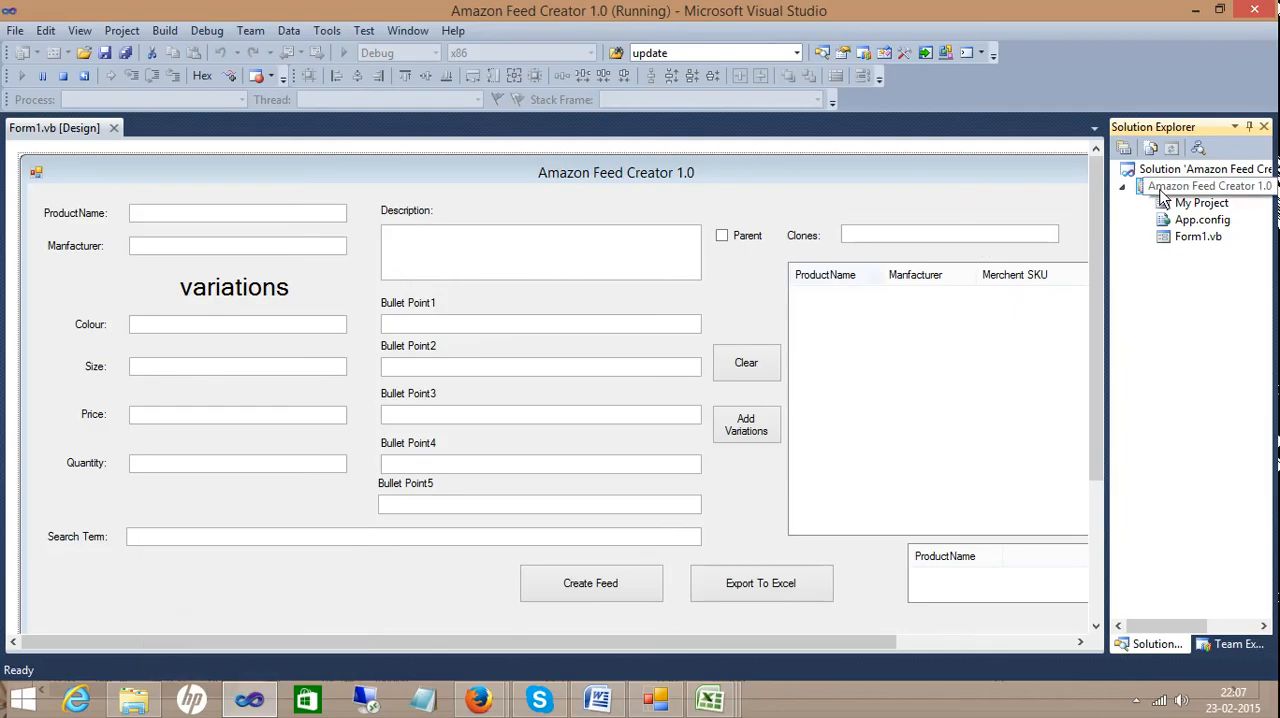
pyautogui.rightClick(1203, 186)
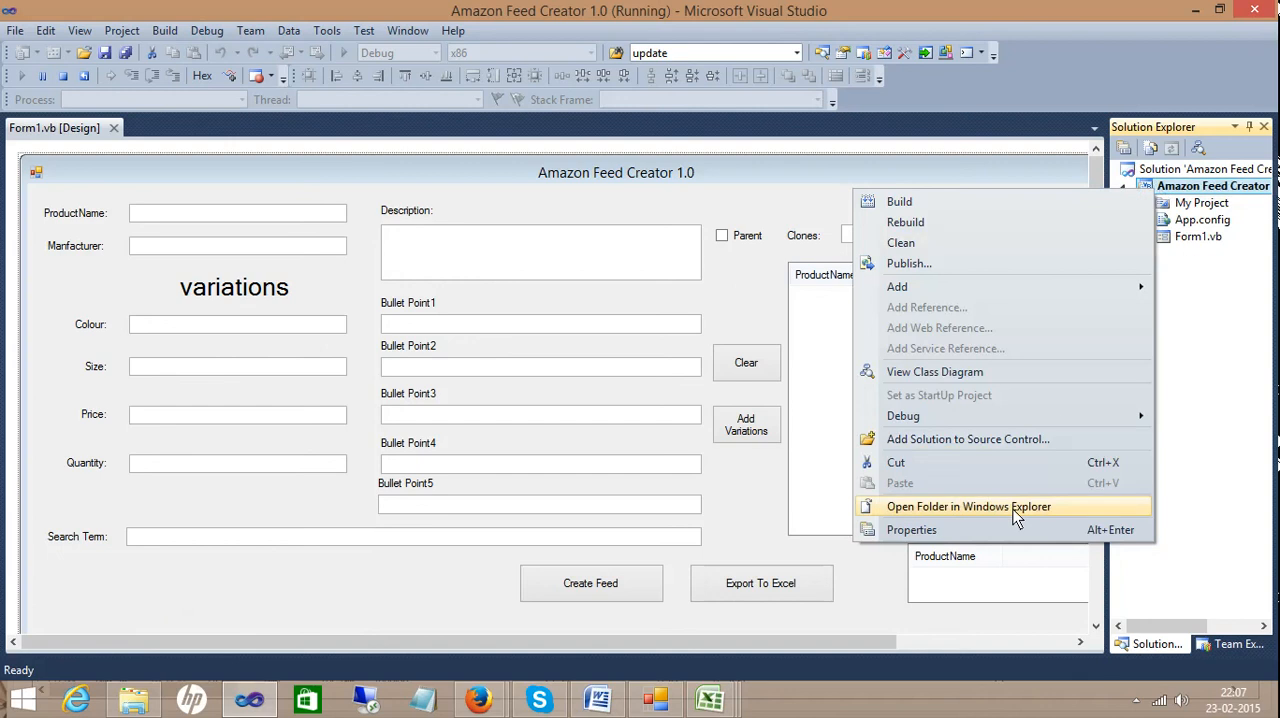
pyautogui.click(967, 506)
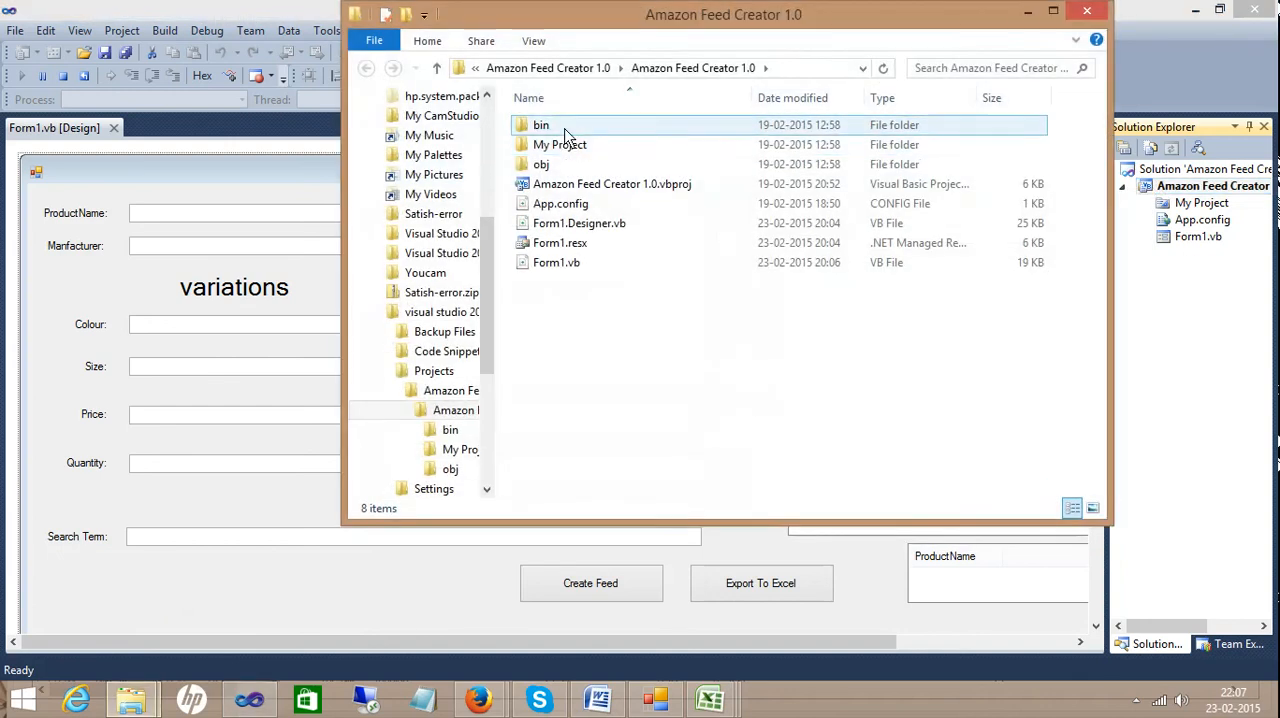
# Open codes.txt from bin\Debug in Notepad and maximize it
pyautogui.doubleClick(540, 124)
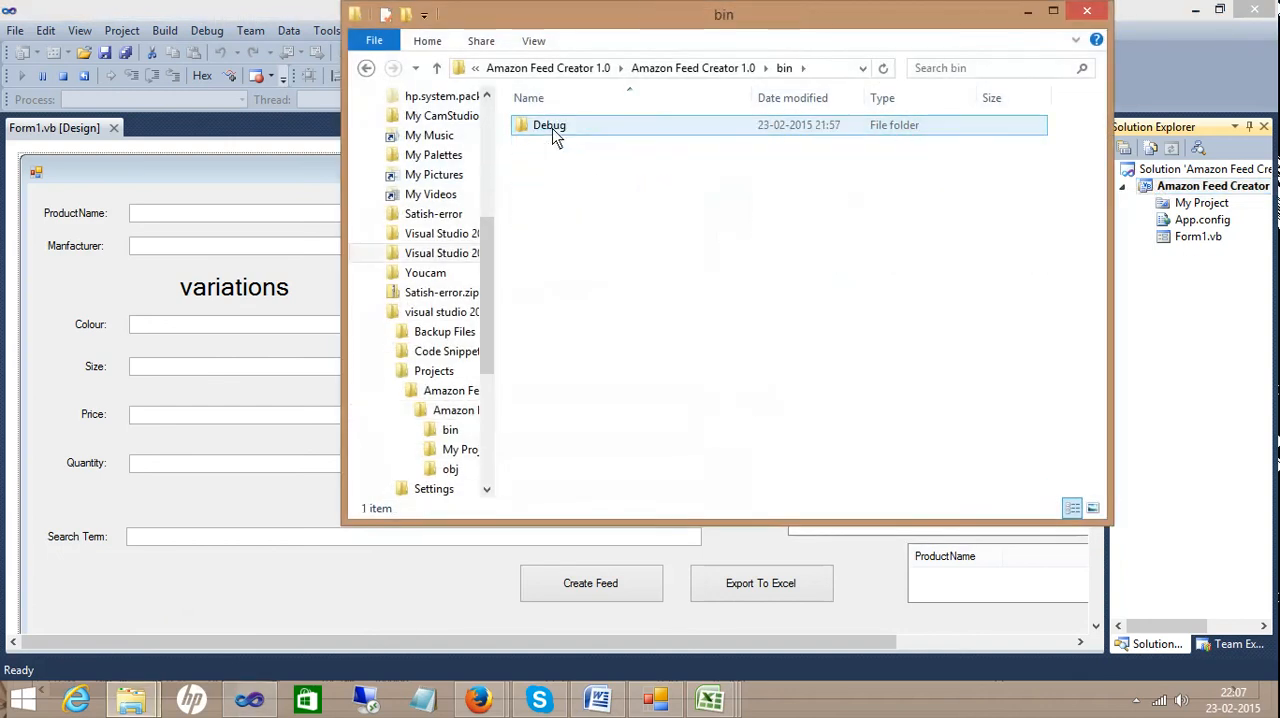
pyautogui.doubleClick(548, 124)
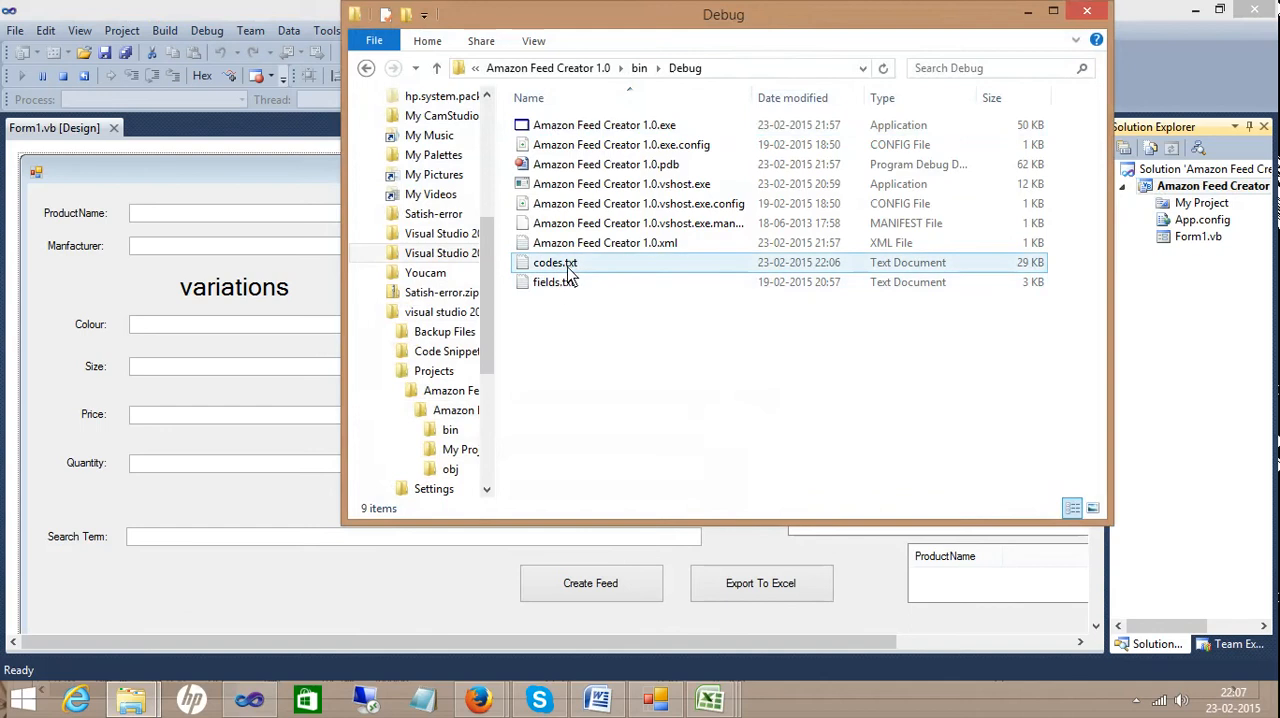
pyautogui.doubleClick(555, 262)
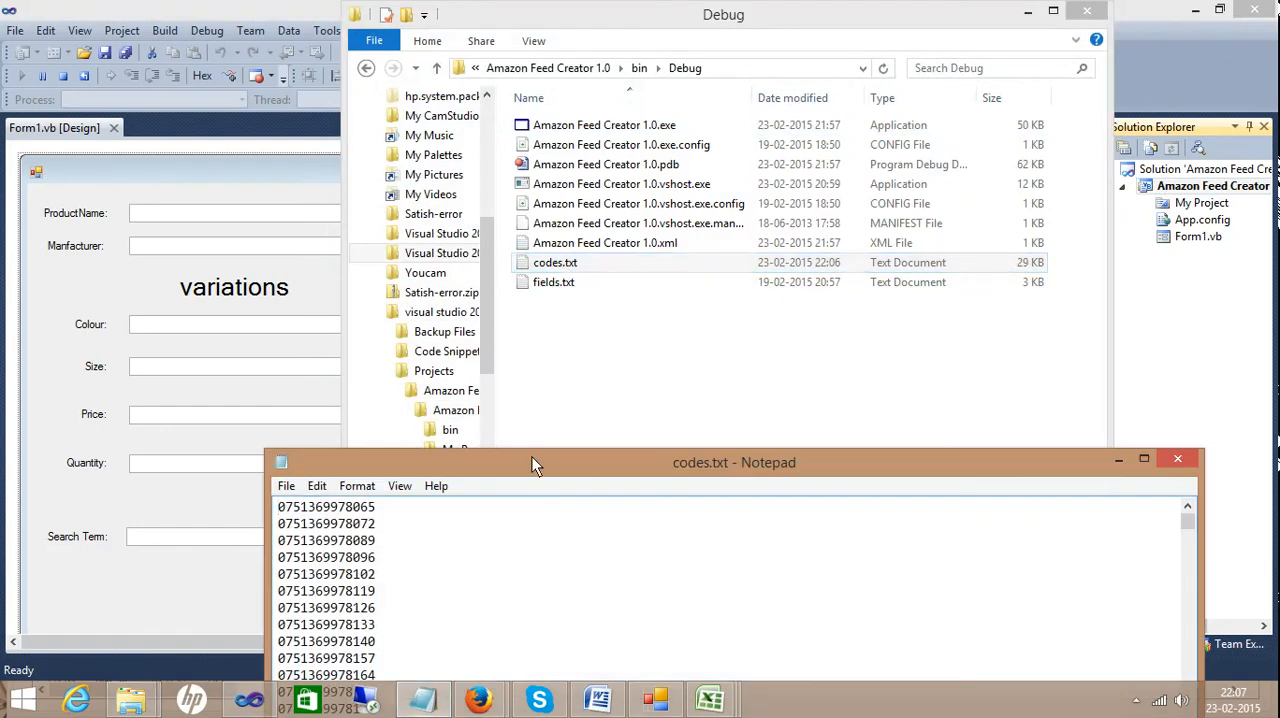
pyautogui.click(1143, 464)
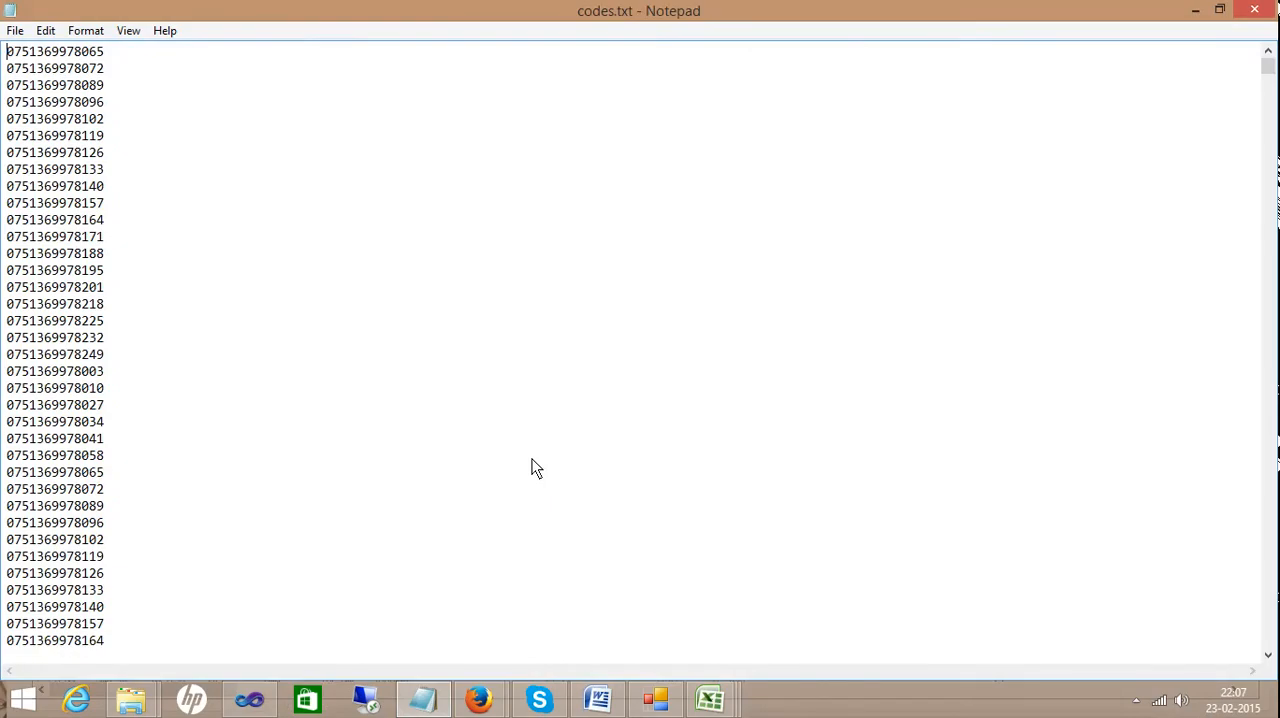